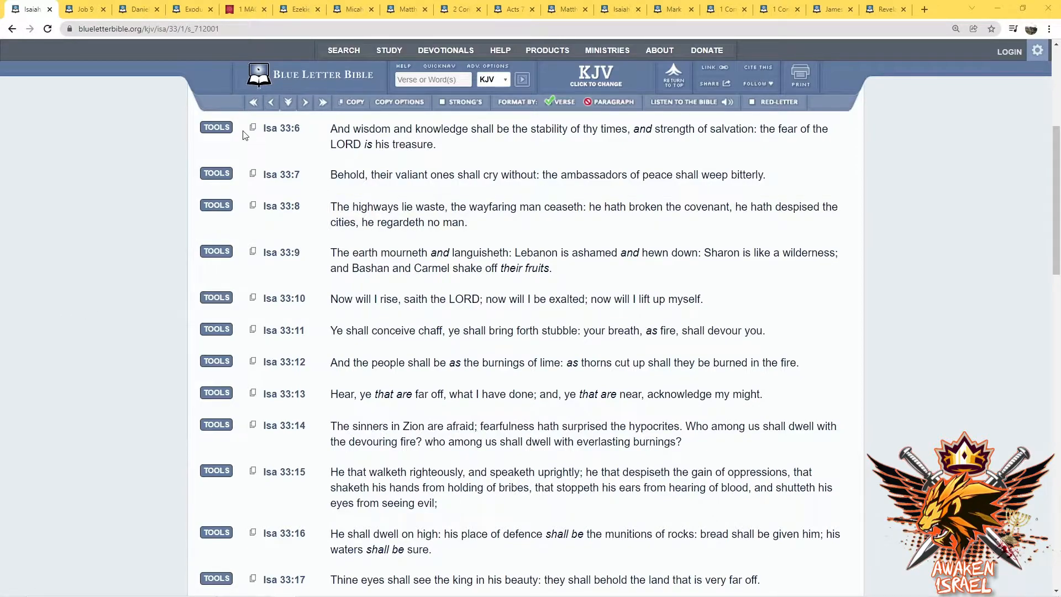
mouse_move(325, 161)
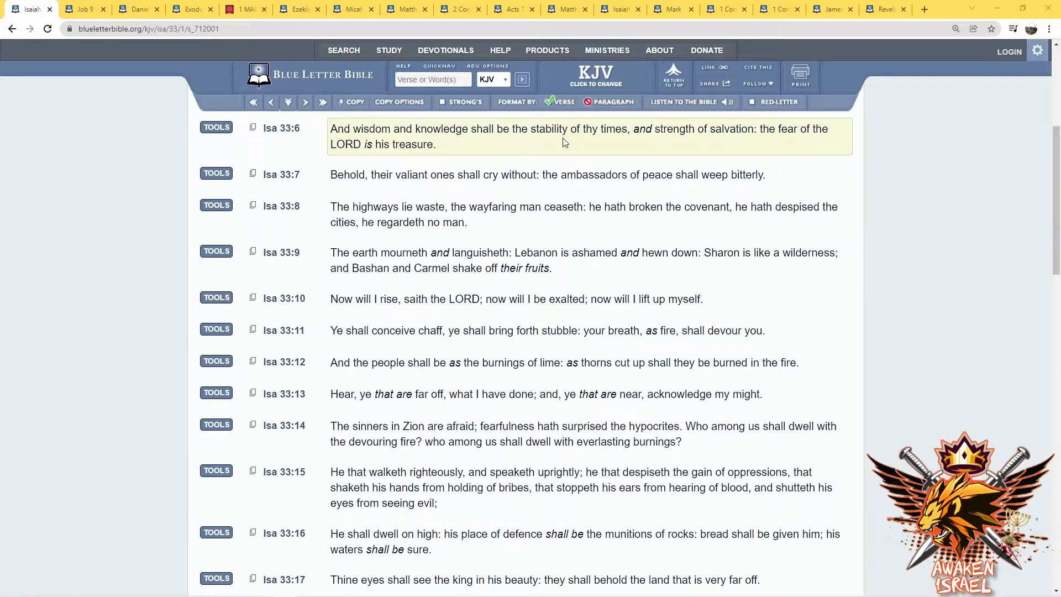
mouse_move(702, 148)
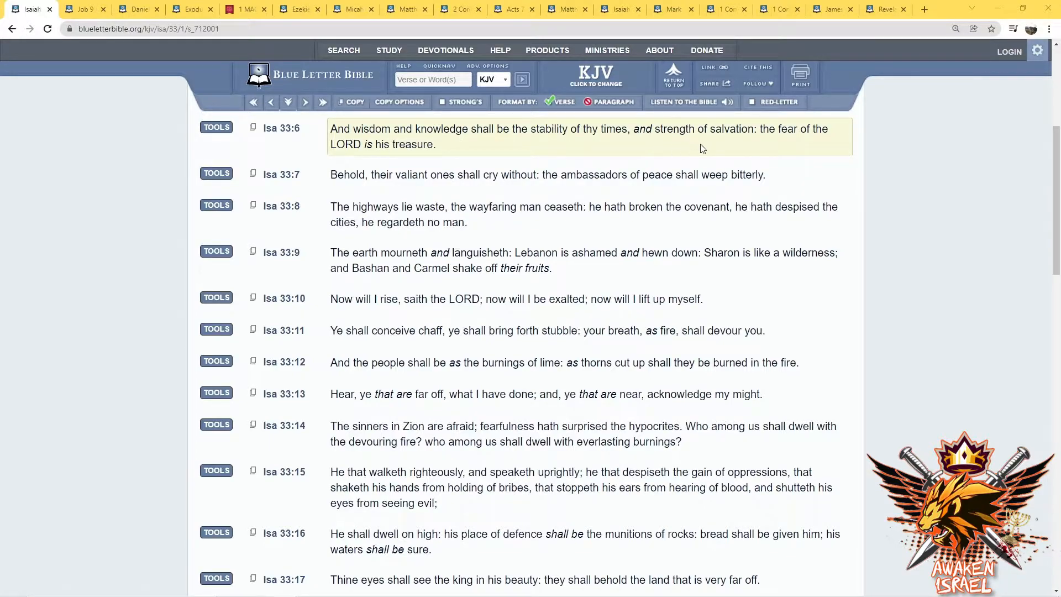
mouse_move(716, 150)
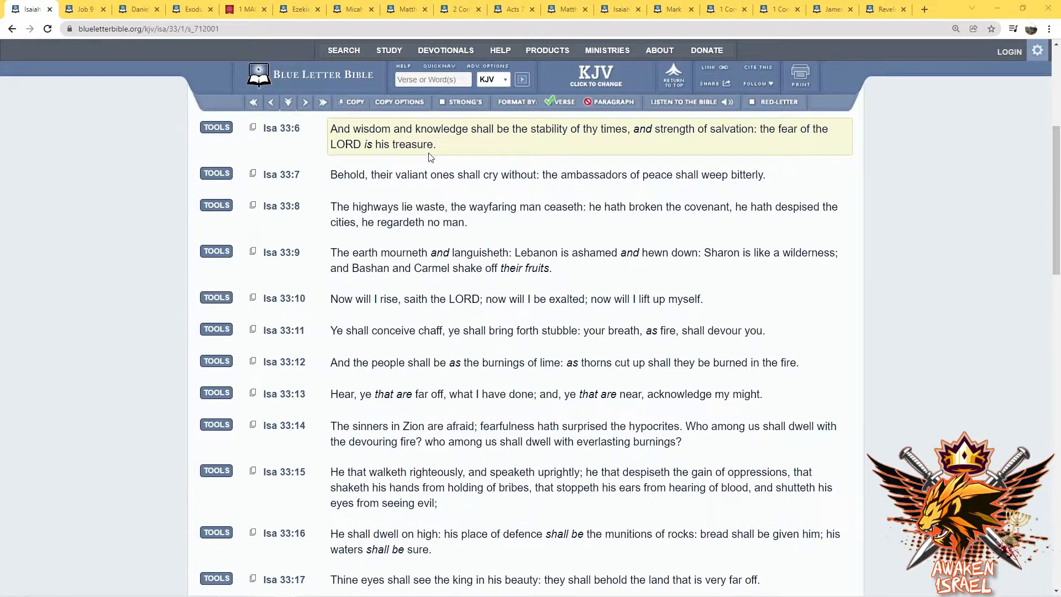
Highlight a phrase in Isaiah 33:6, then close the Isaiah 33 page to reveal Job 9
double_click(368, 129)
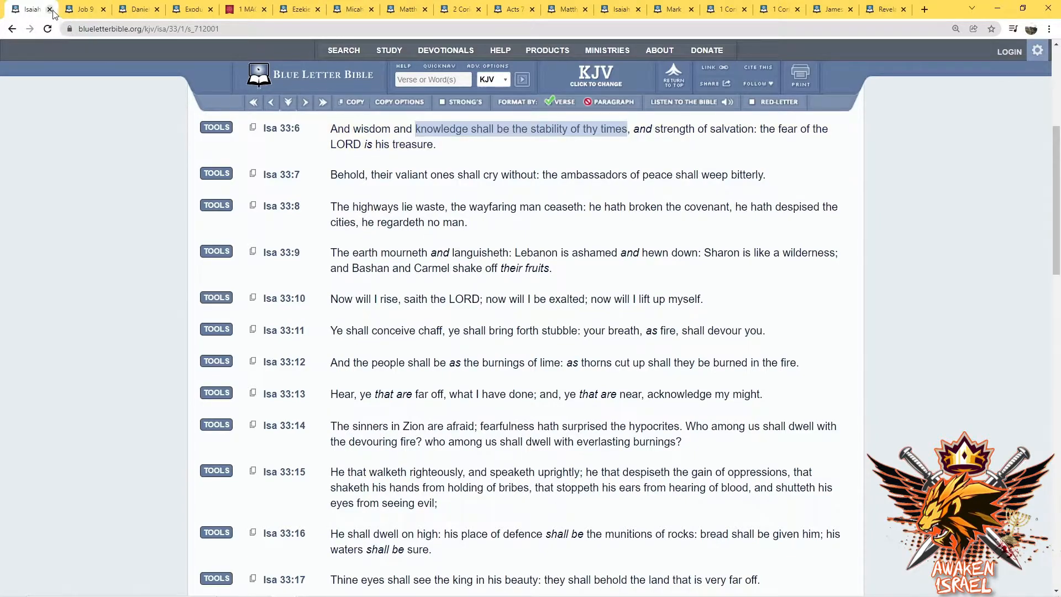
click(51, 9)
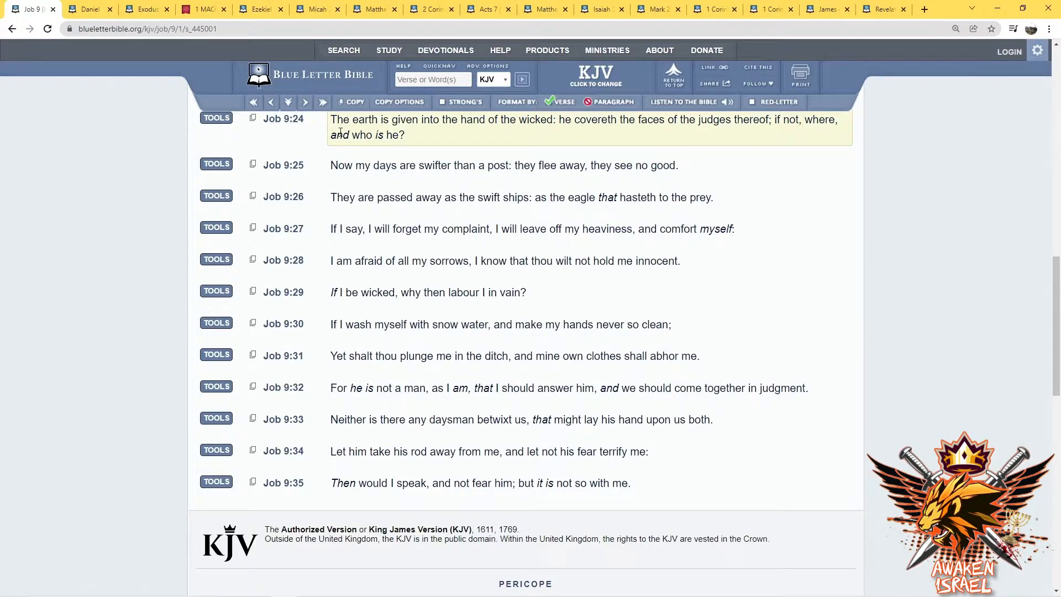
mouse_move(396, 133)
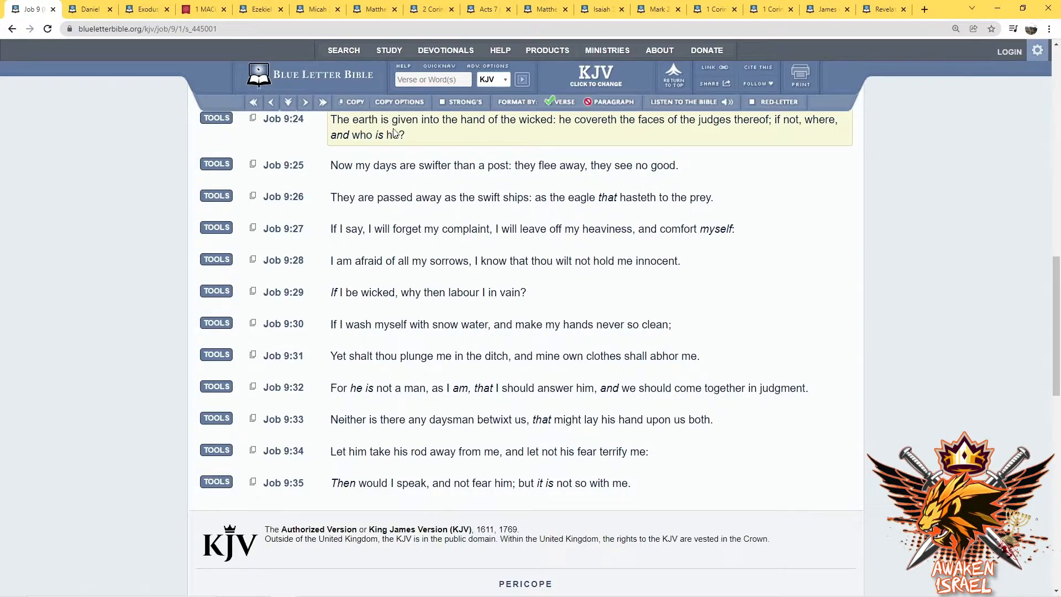
mouse_move(678, 135)
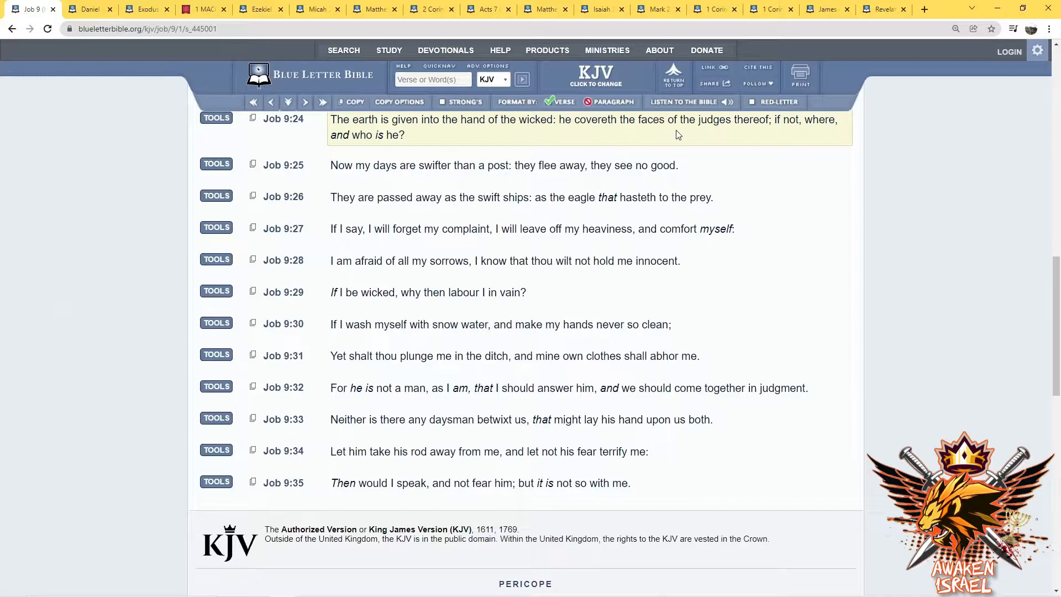
mouse_move(812, 133)
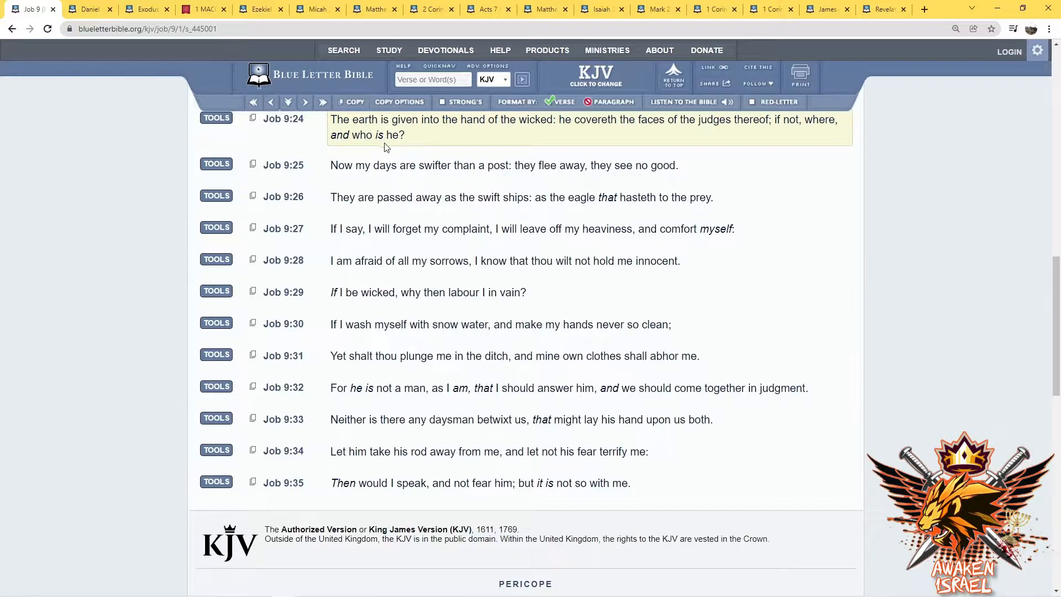
mouse_move(428, 149)
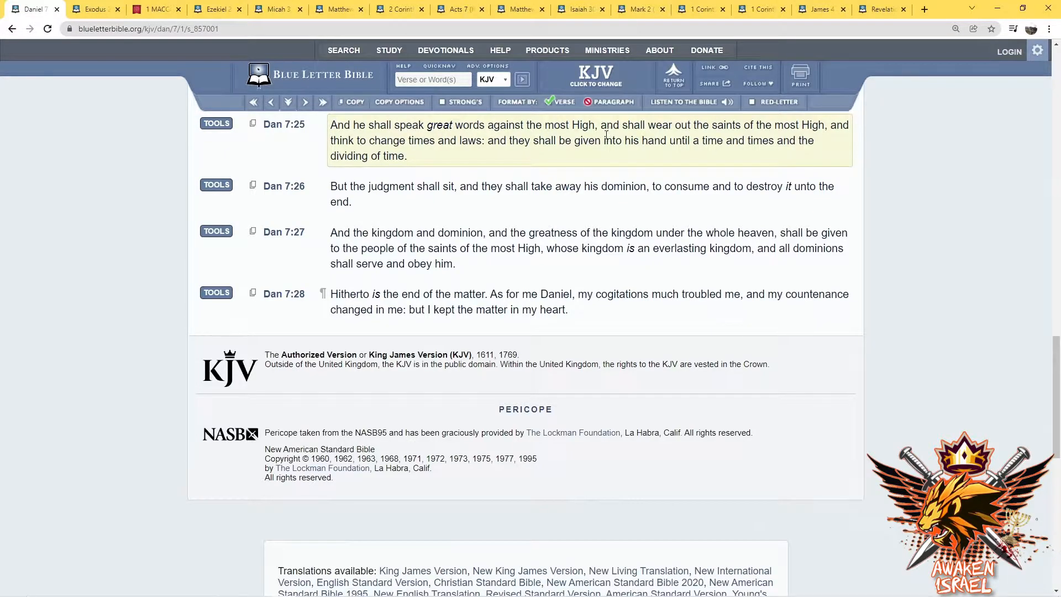
mouse_move(817, 135)
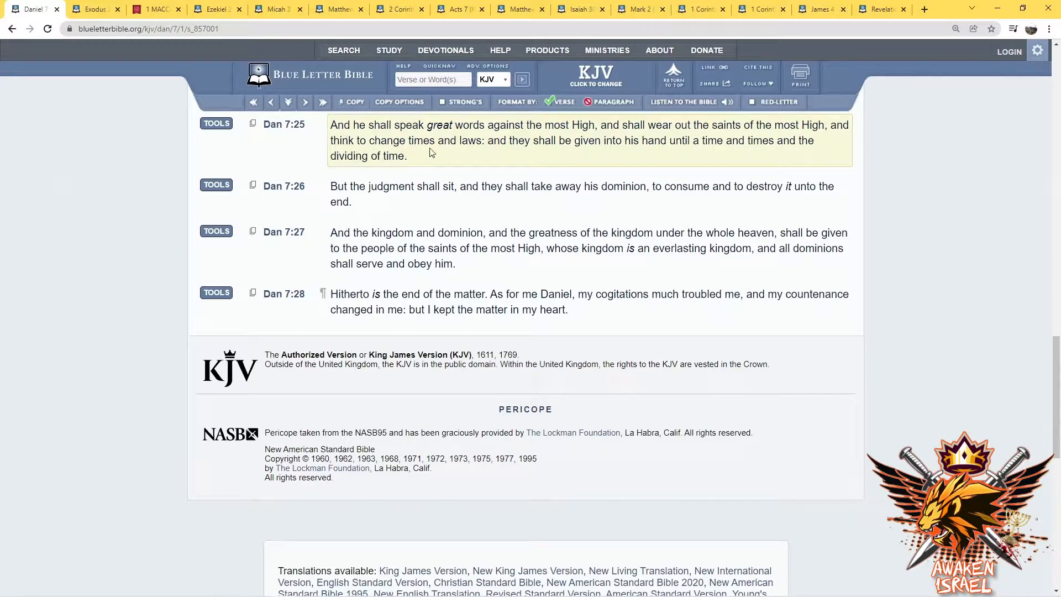
mouse_move(590, 156)
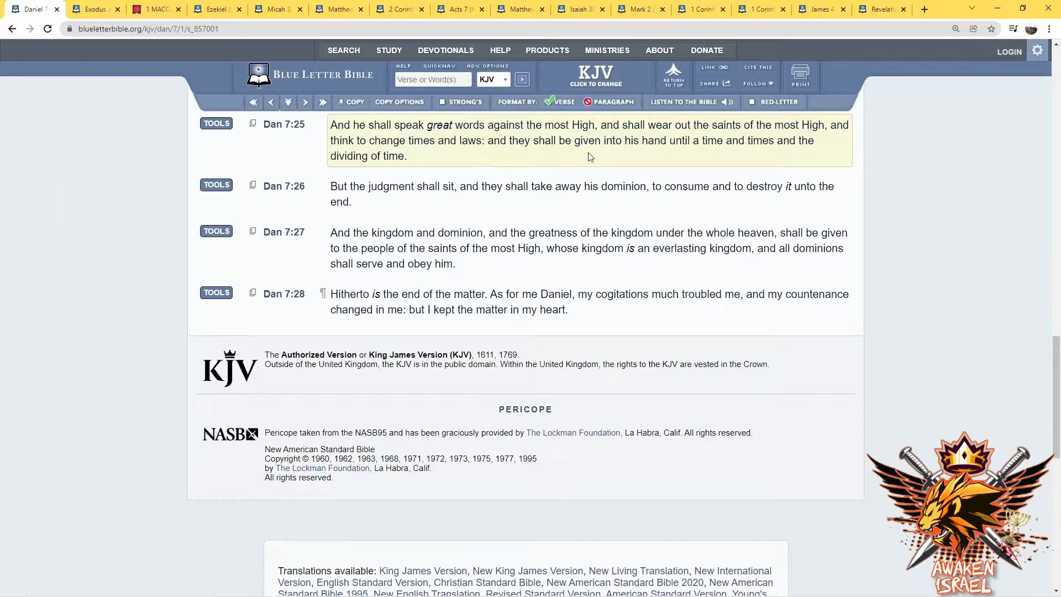
mouse_move(739, 153)
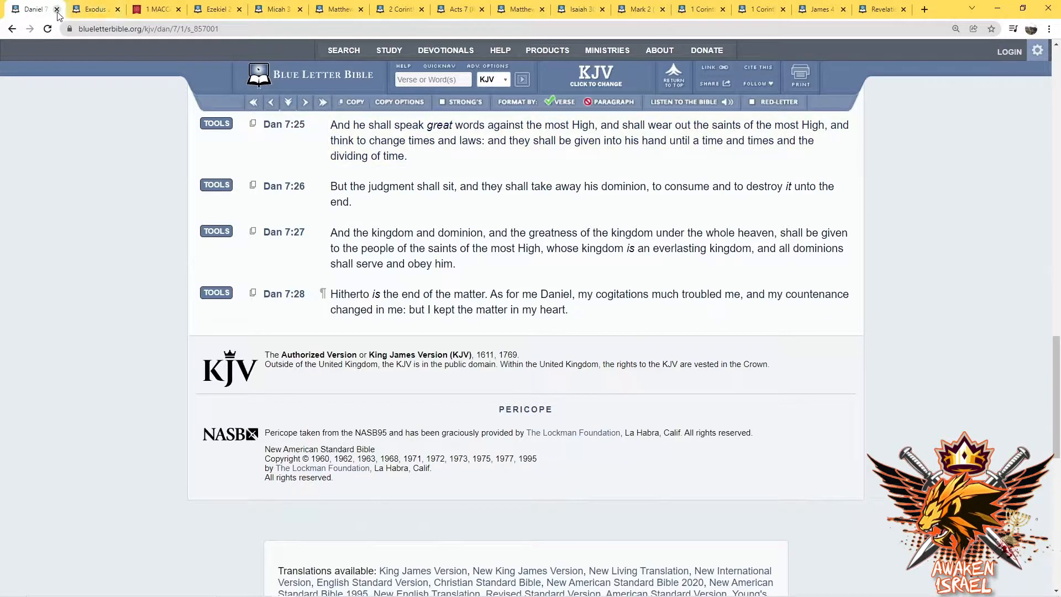
mouse_move(33, 9)
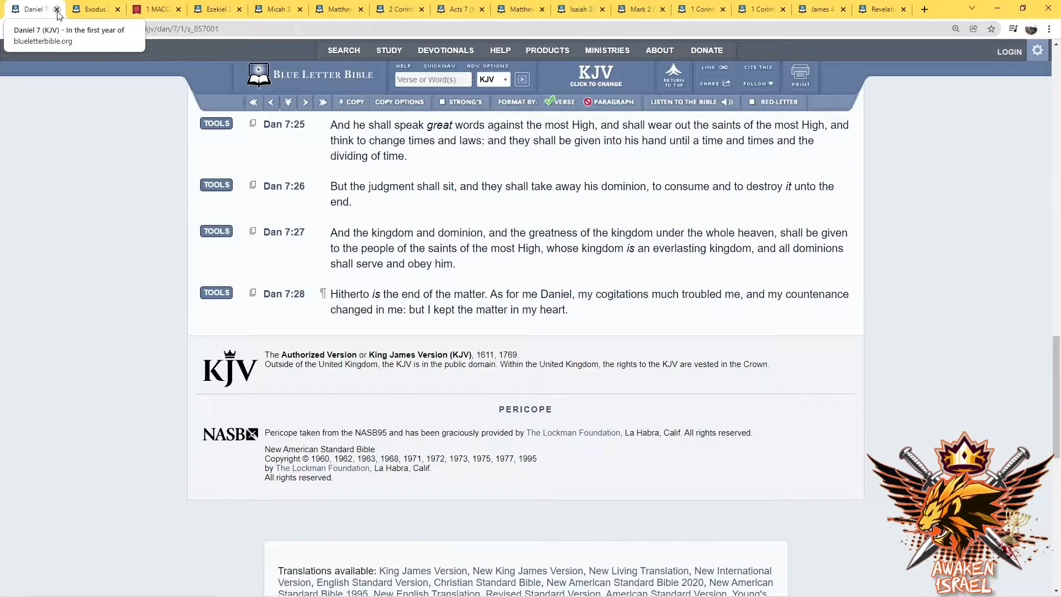
Close the Daniel 7 page so Exodus 20 at verses 4–14 comes forward
click(57, 9)
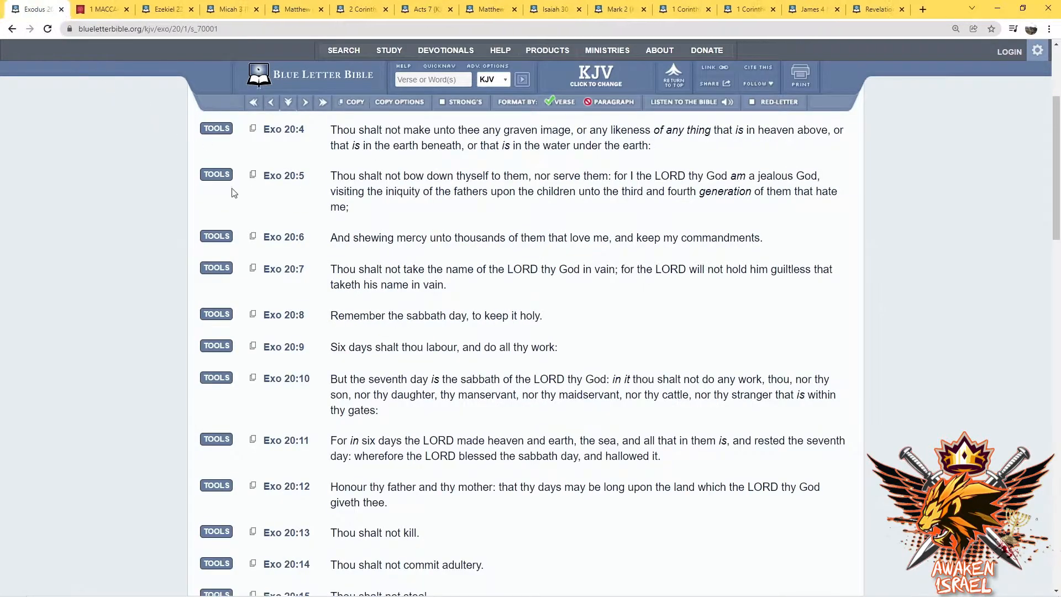
mouse_move(111, 168)
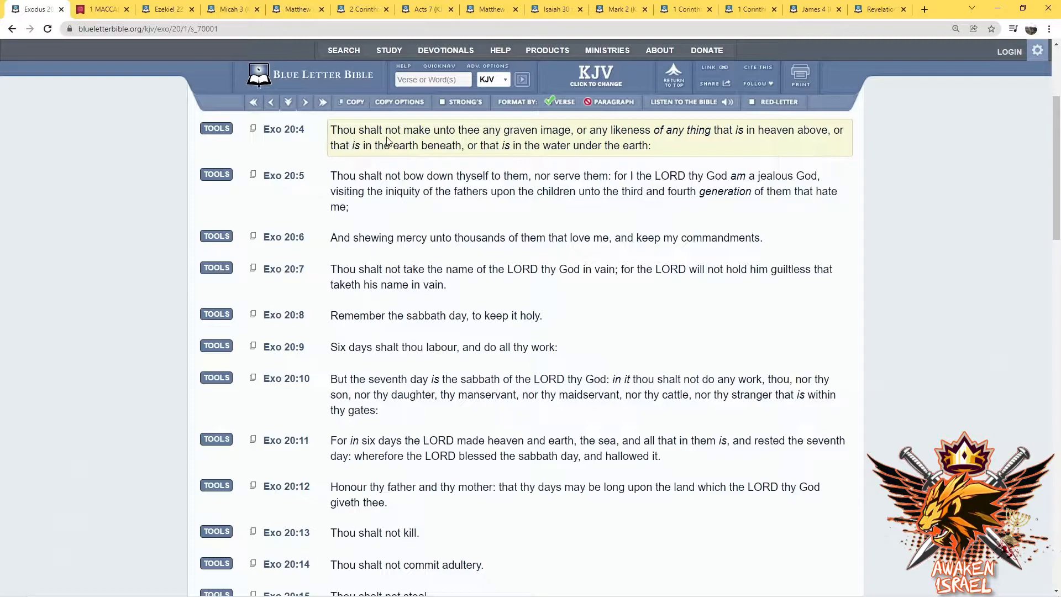
mouse_move(498, 140)
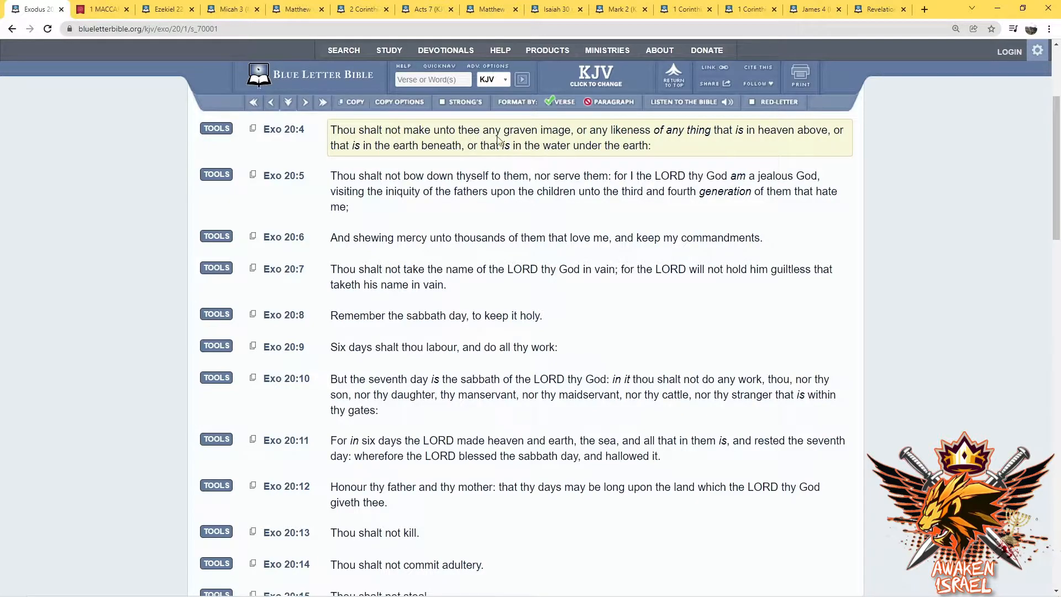
mouse_move(641, 130)
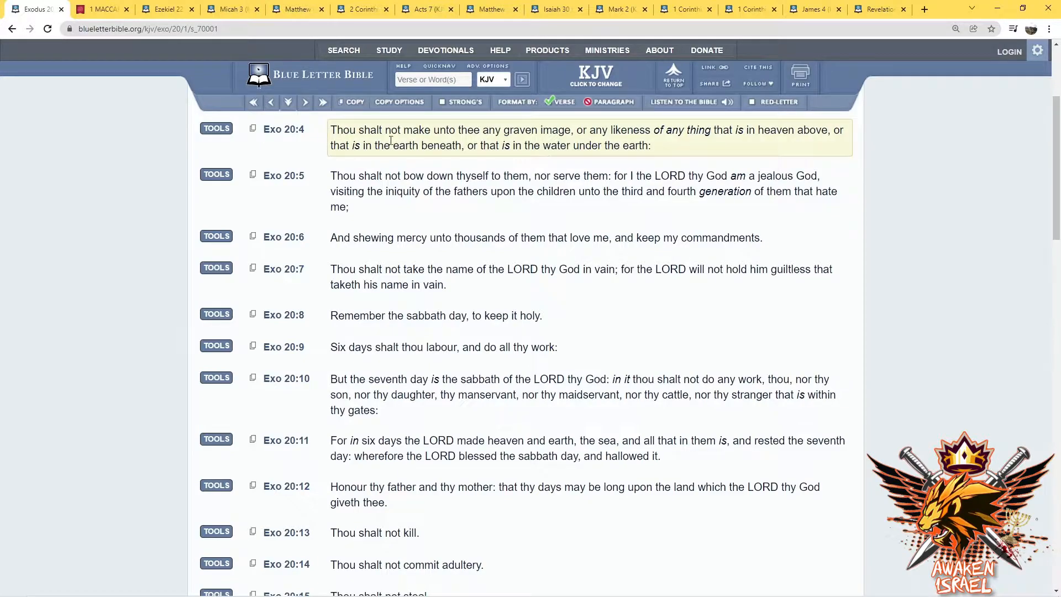
mouse_move(520, 140)
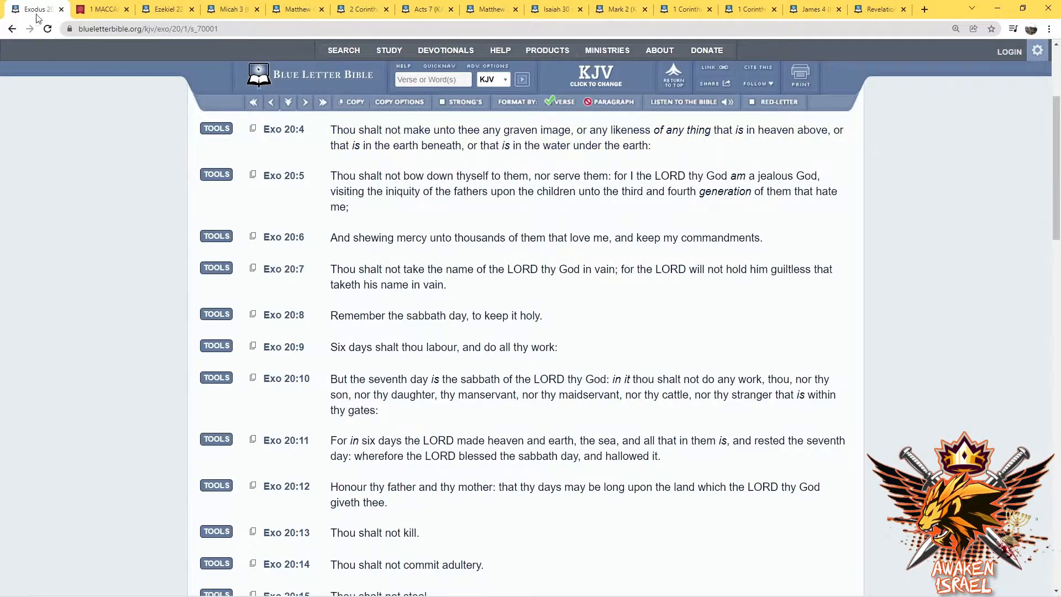
mouse_move(34, 9)
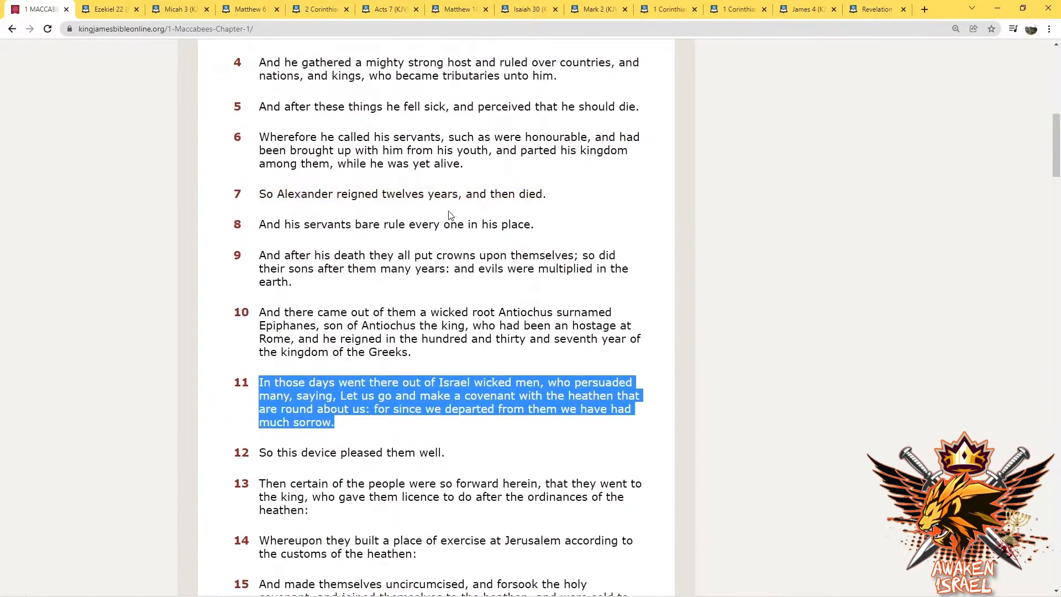
Scroll through 1 Maccabees chapter 1 to verse 15, drag-highlighting text while reading
scroll(down, 3)
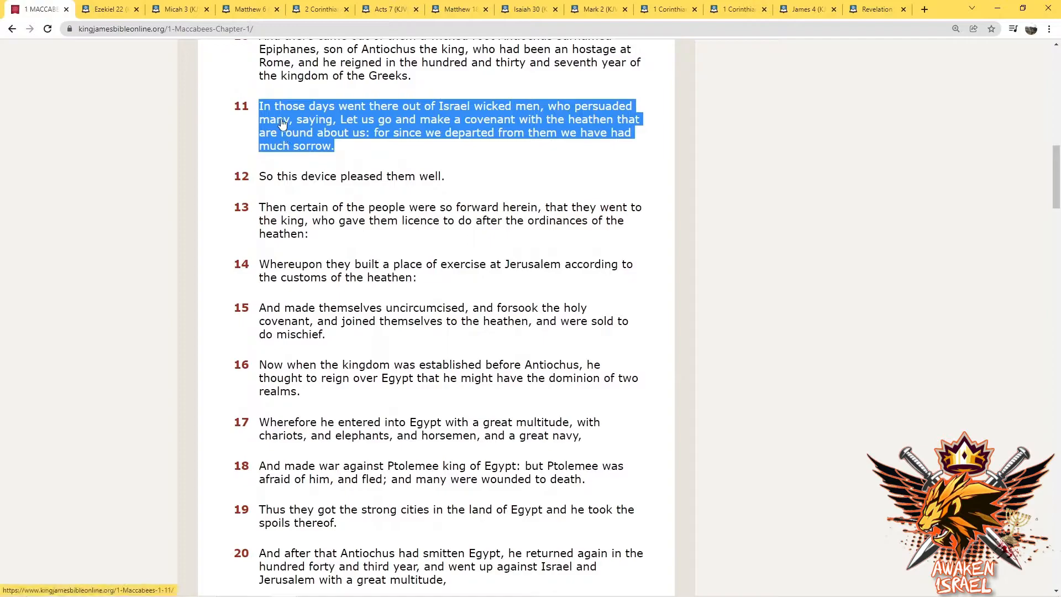
scroll(down, 3)
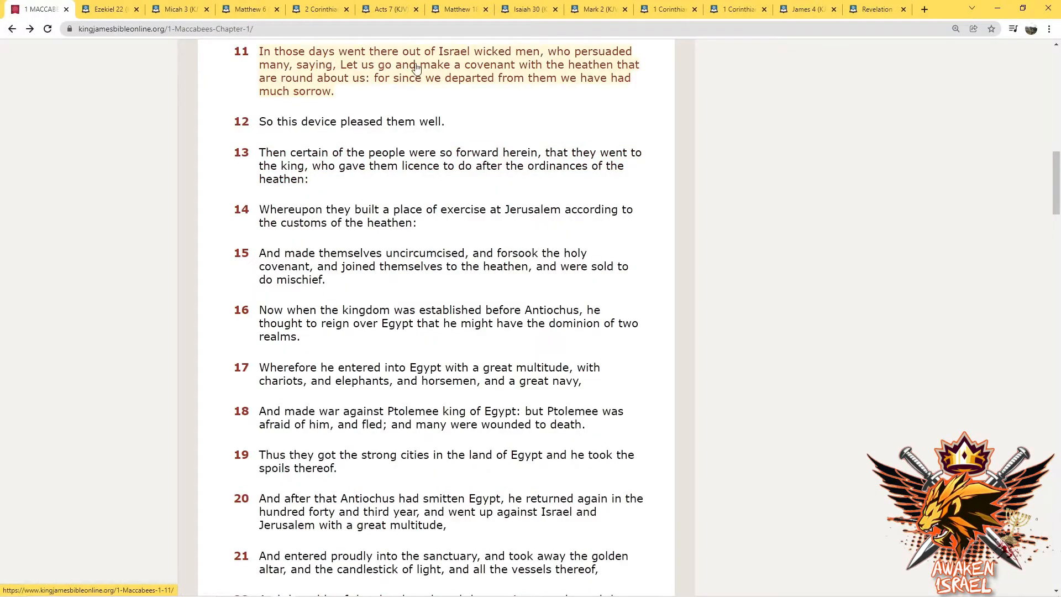
mouse_move(609, 58)
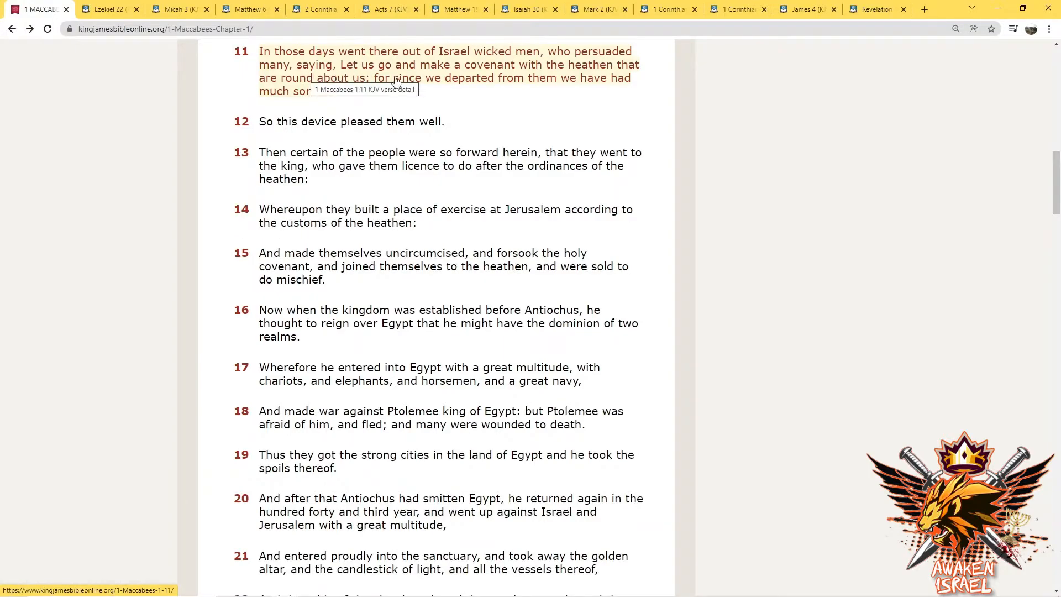
mouse_move(639, 75)
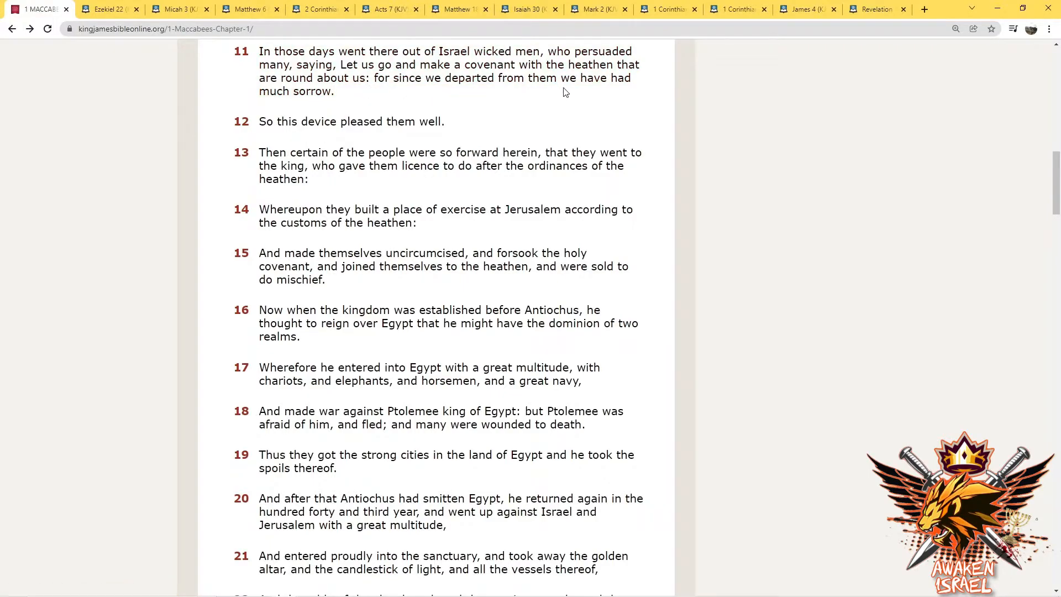
mouse_move(359, 112)
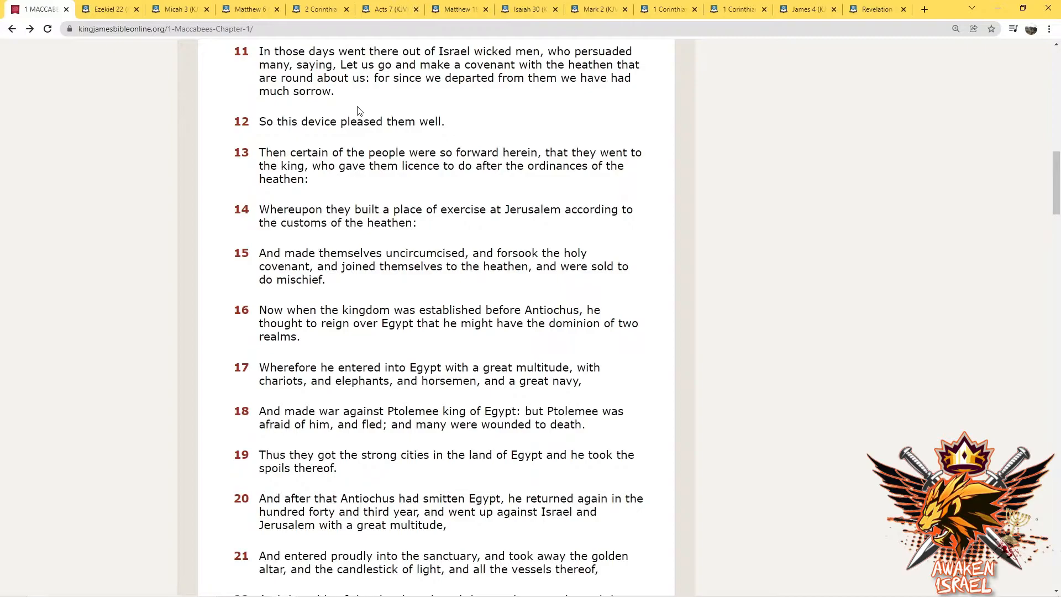
mouse_move(395, 135)
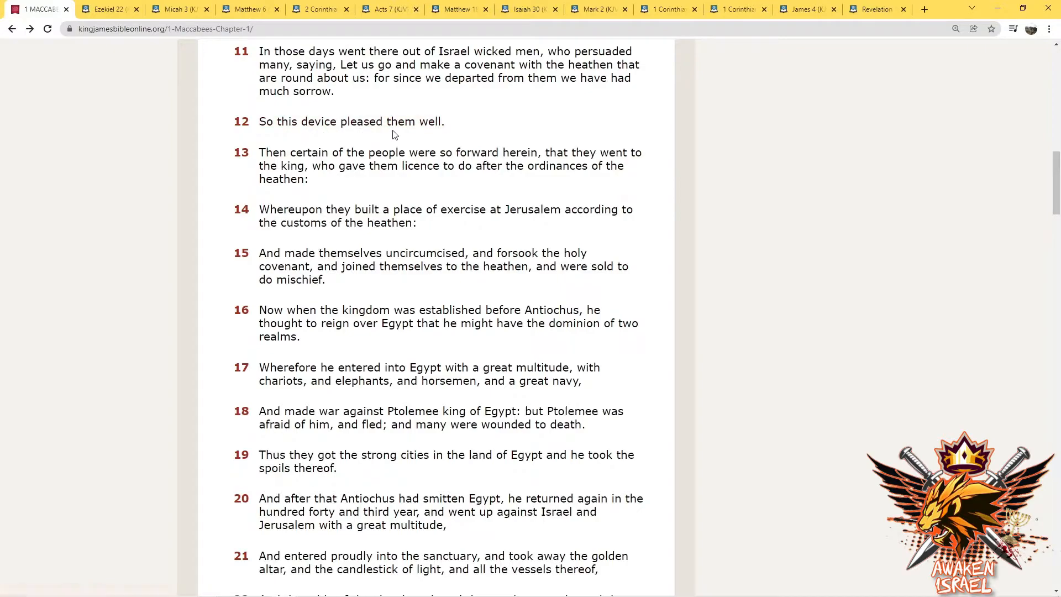
scroll(down, 3)
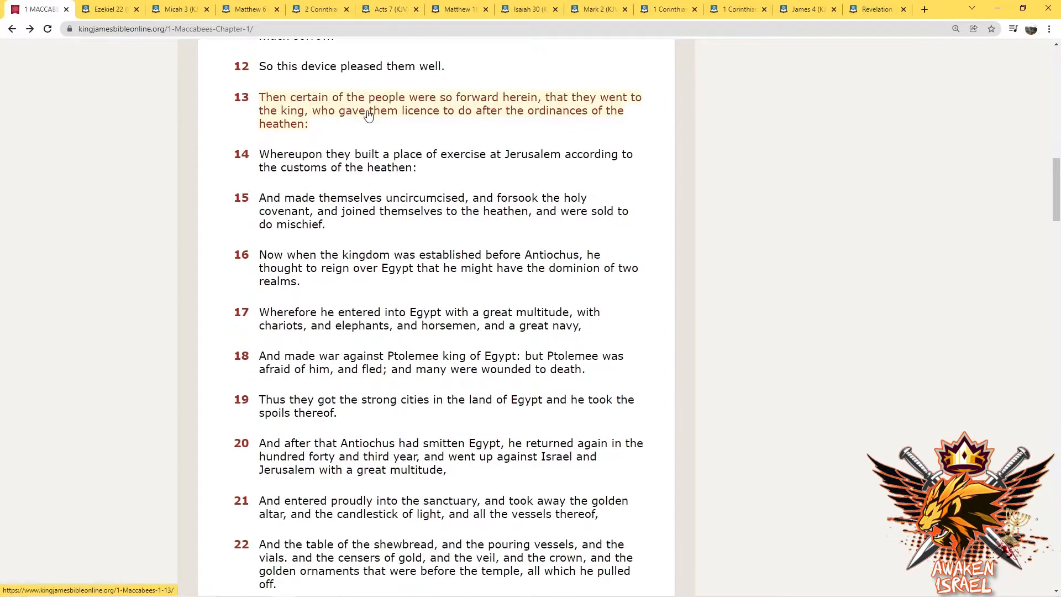
mouse_move(528, 106)
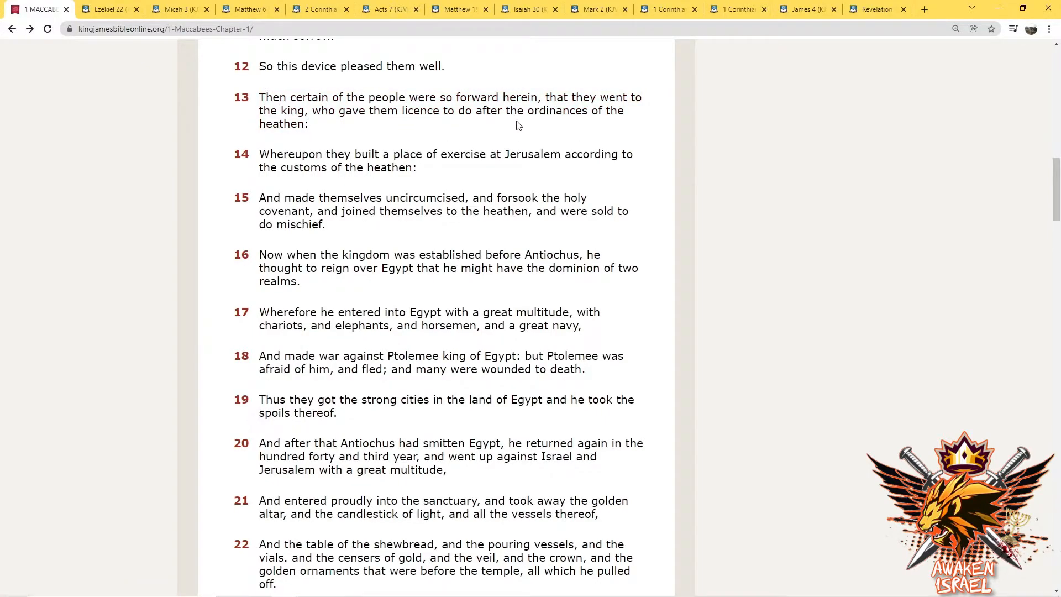
drag(259, 97, 308, 124)
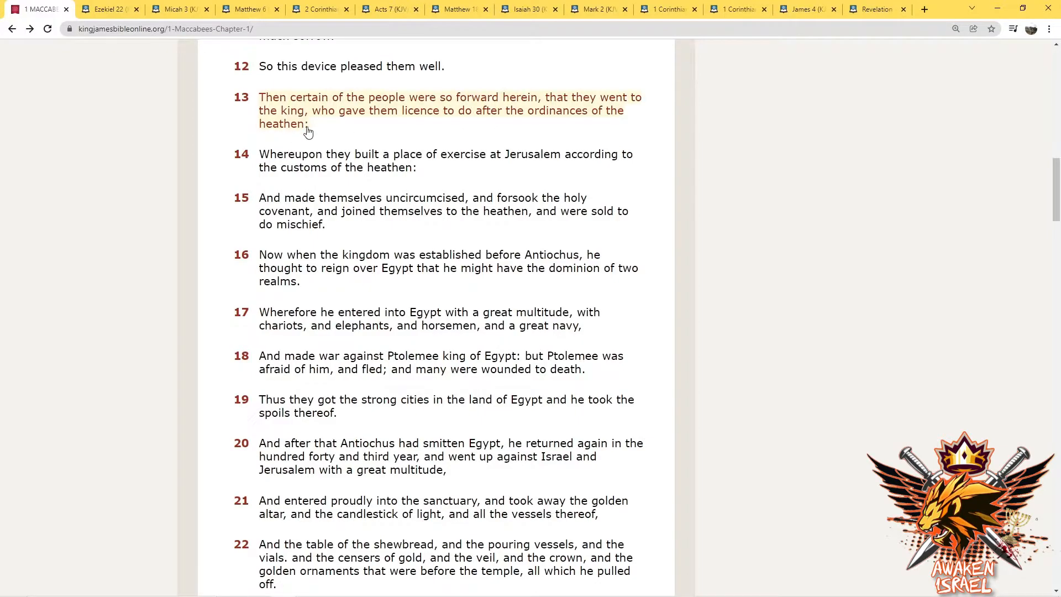
scroll(down, 3)
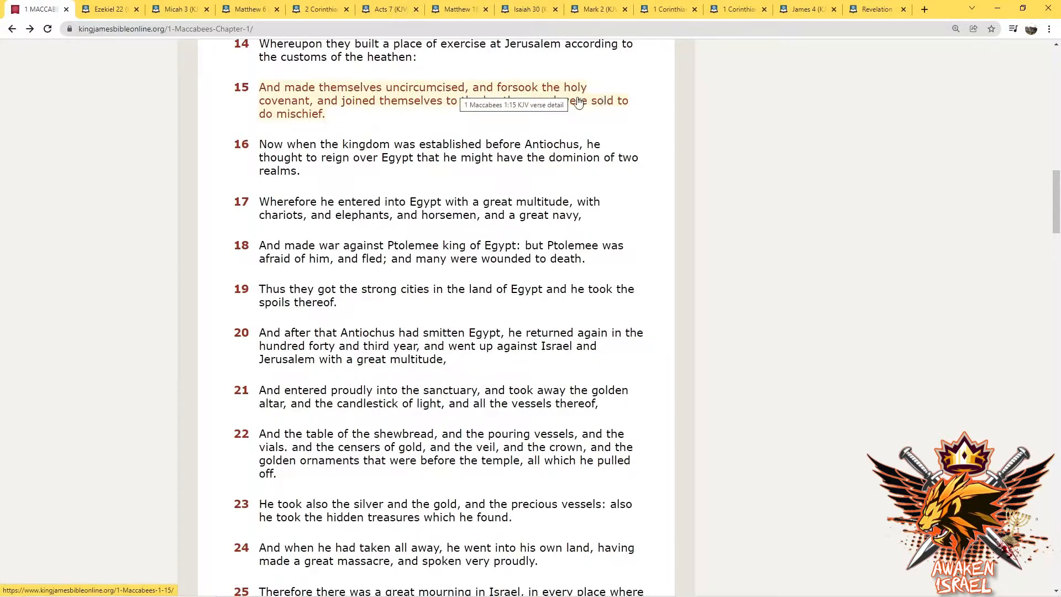
mouse_move(430, 115)
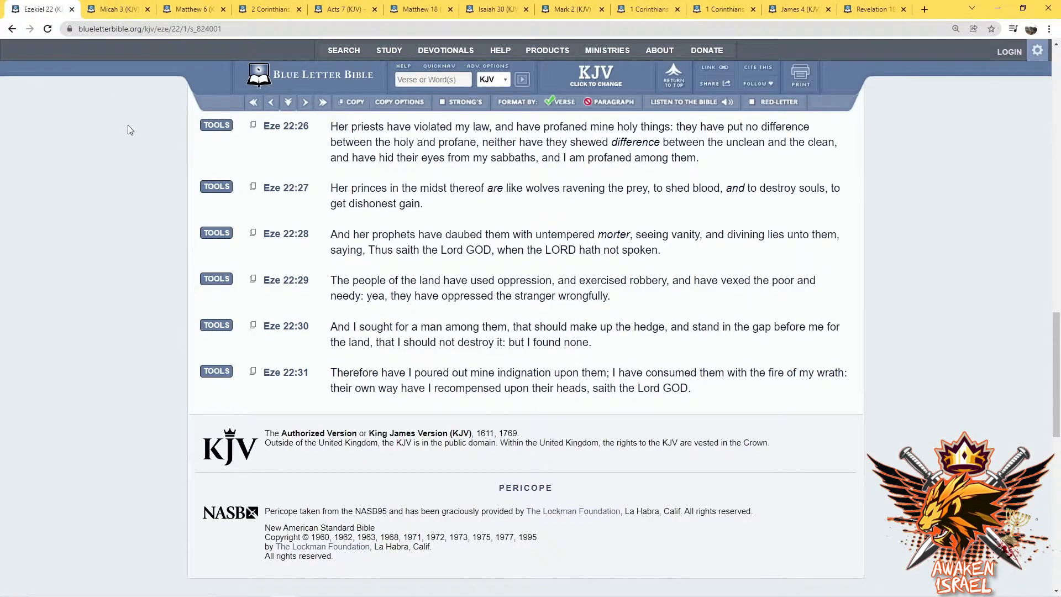
mouse_move(123, 121)
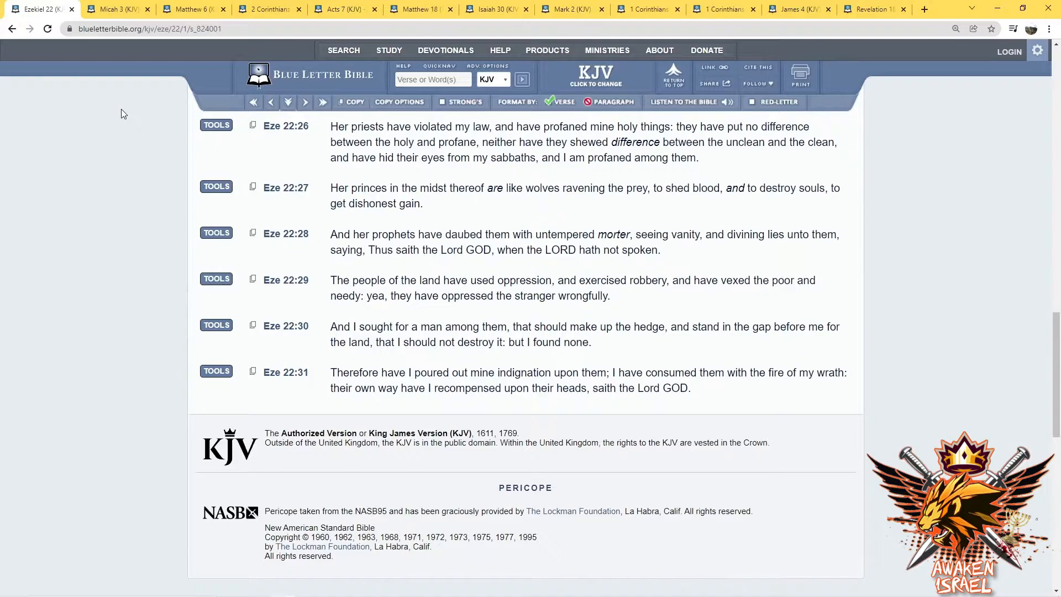
mouse_move(134, 143)
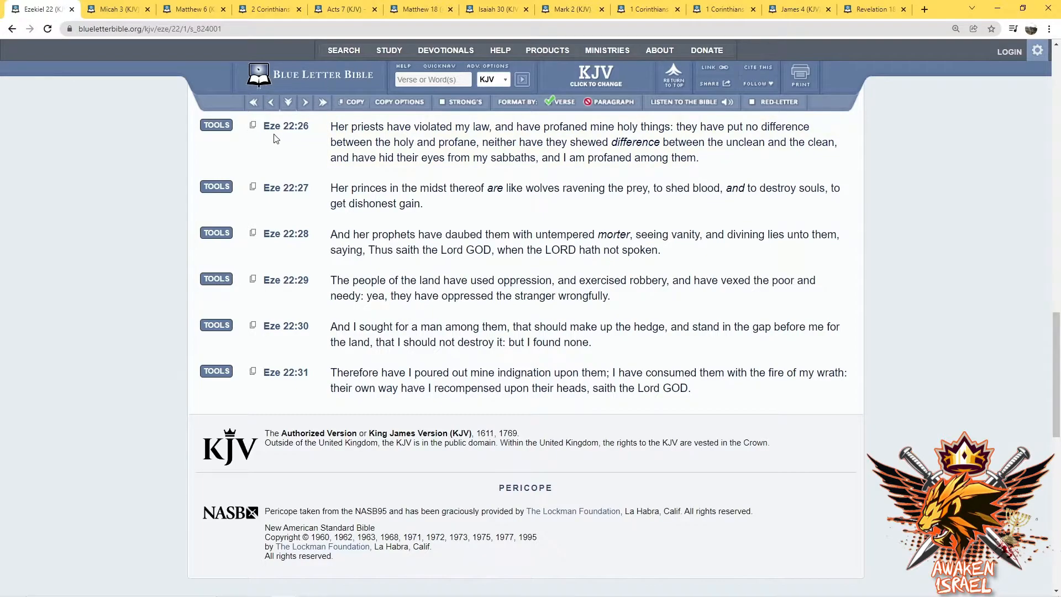
mouse_move(285, 138)
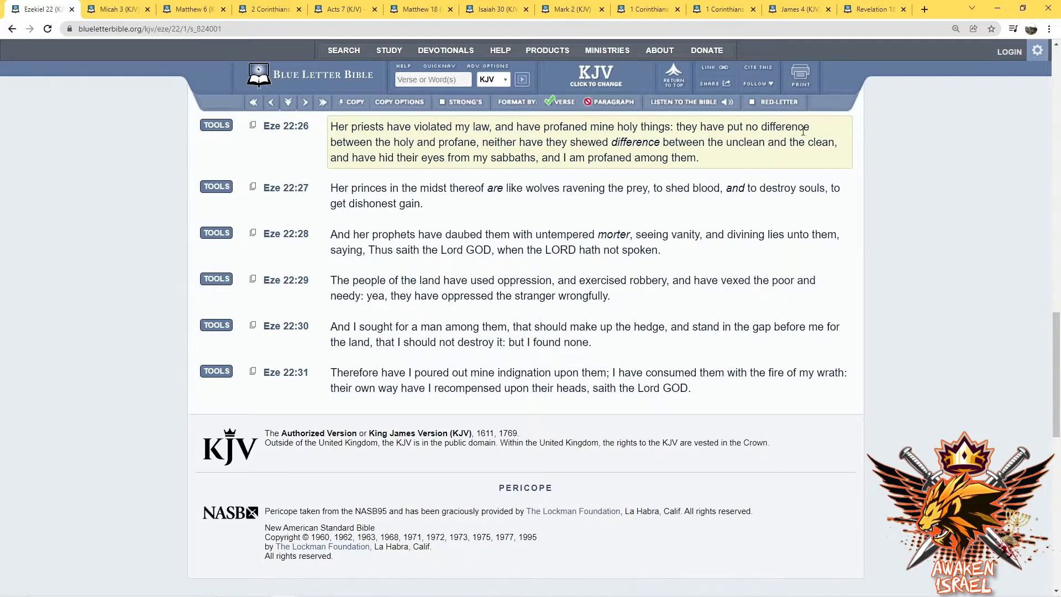
mouse_move(437, 154)
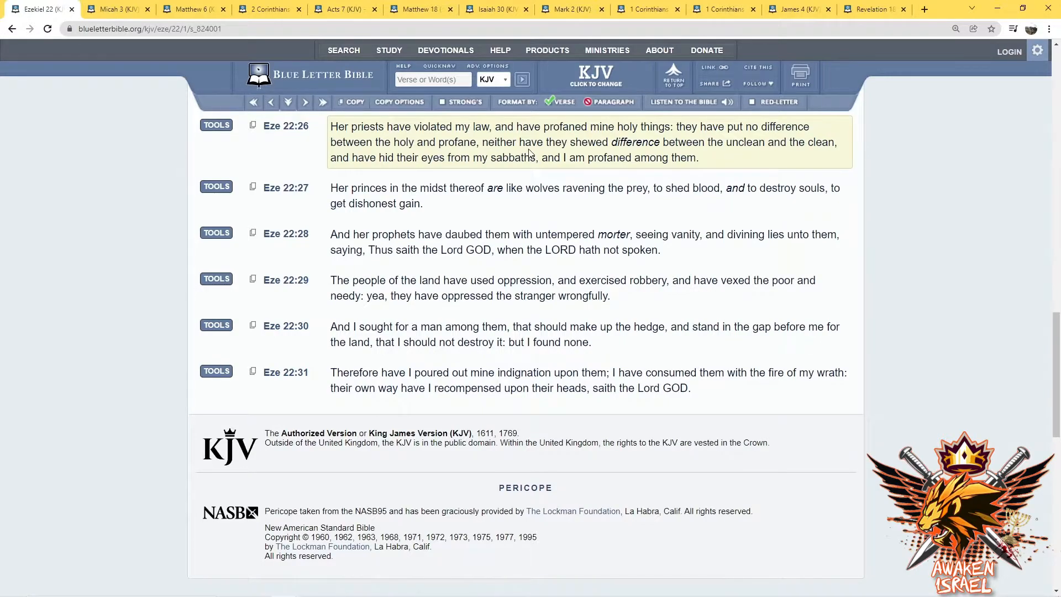
mouse_move(705, 152)
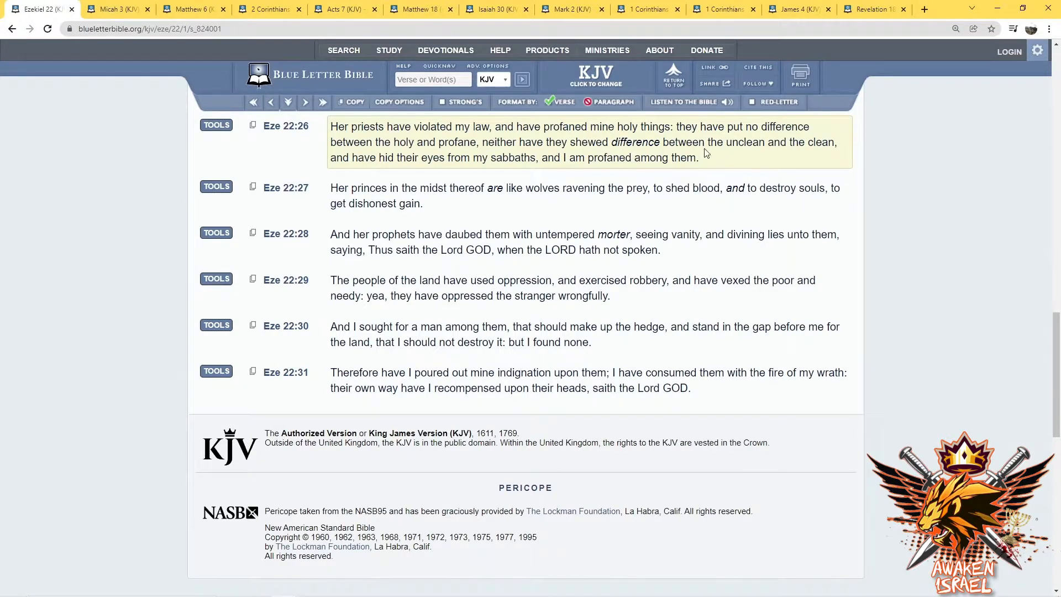
mouse_move(821, 148)
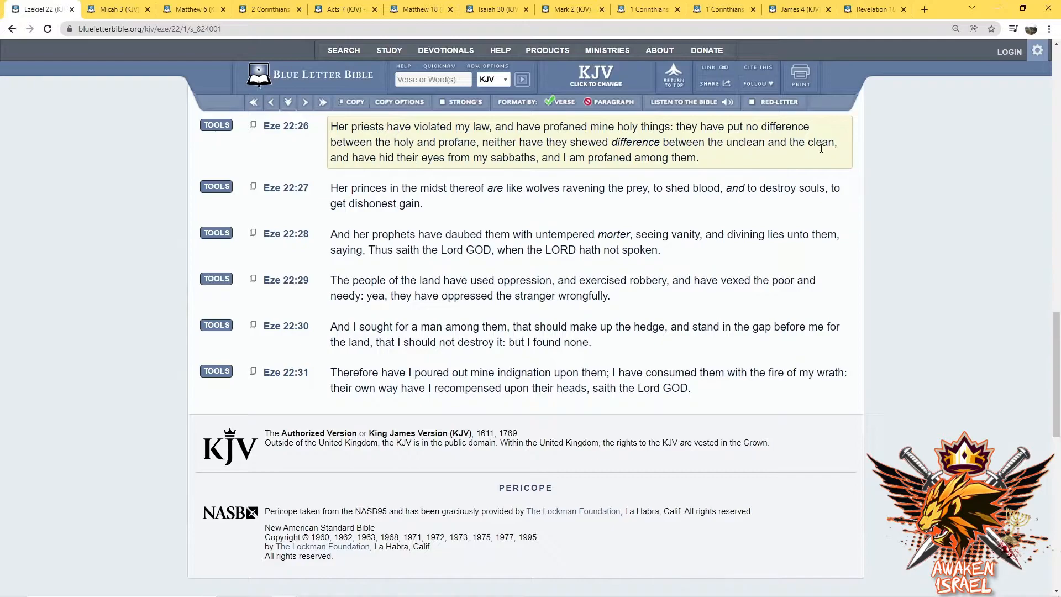
mouse_move(483, 169)
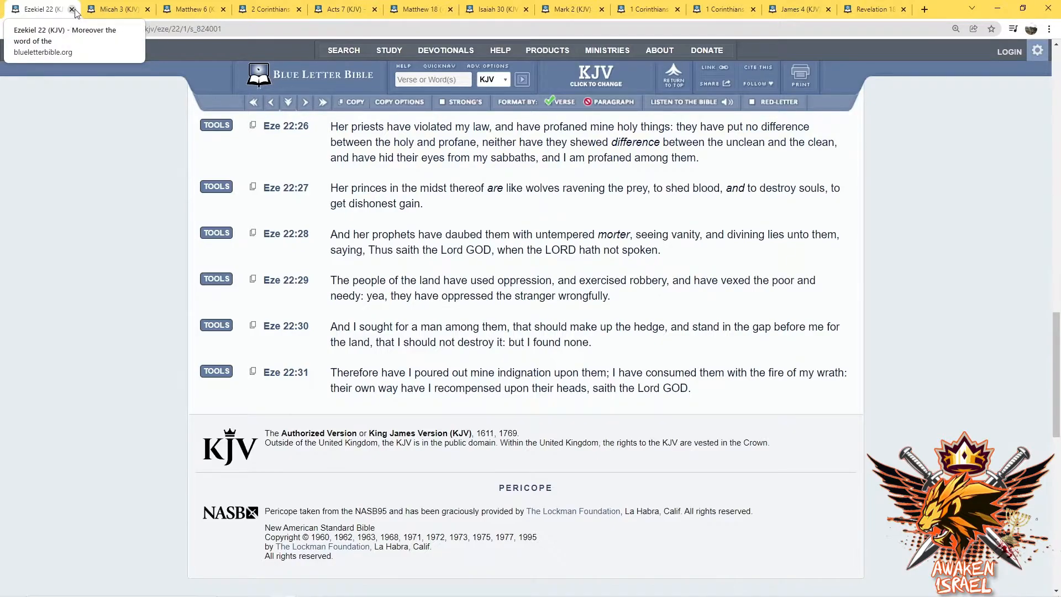
Close the Ezekiel 22 page, bringing Micah 3 at verse 11 forward
click(72, 9)
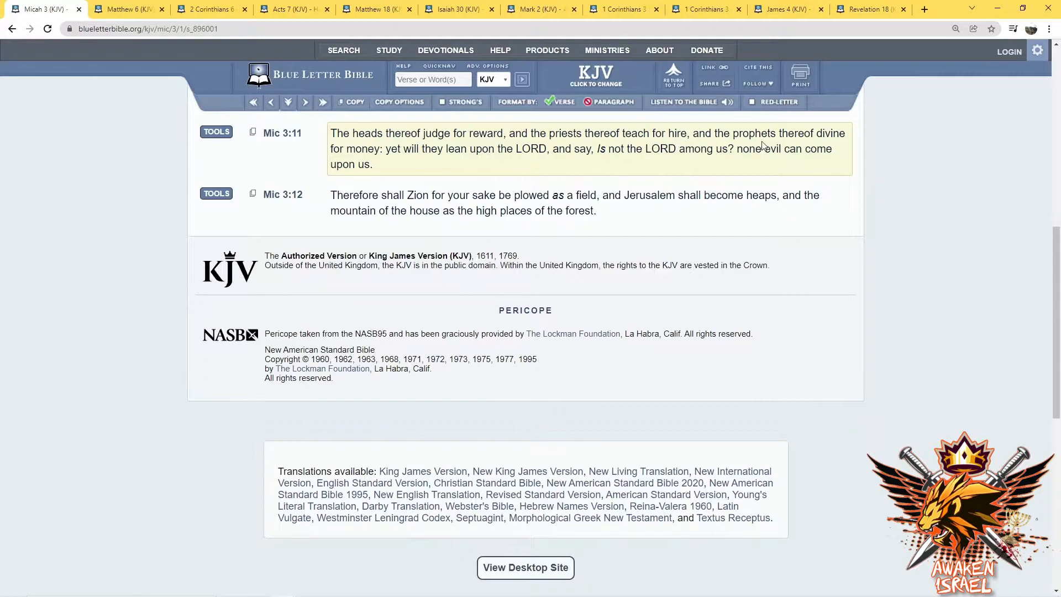
mouse_move(812, 146)
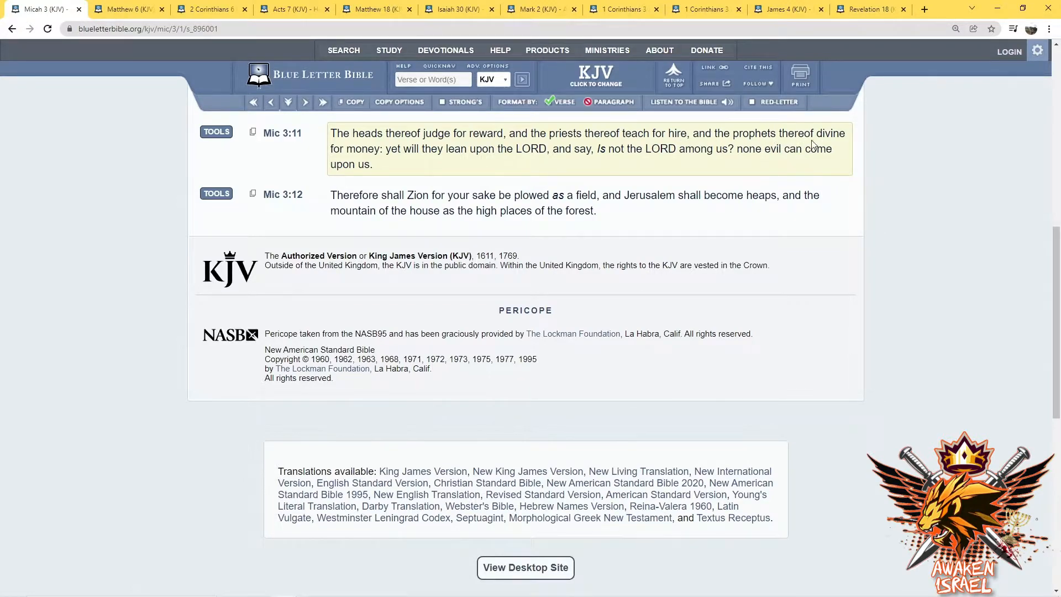
mouse_move(399, 161)
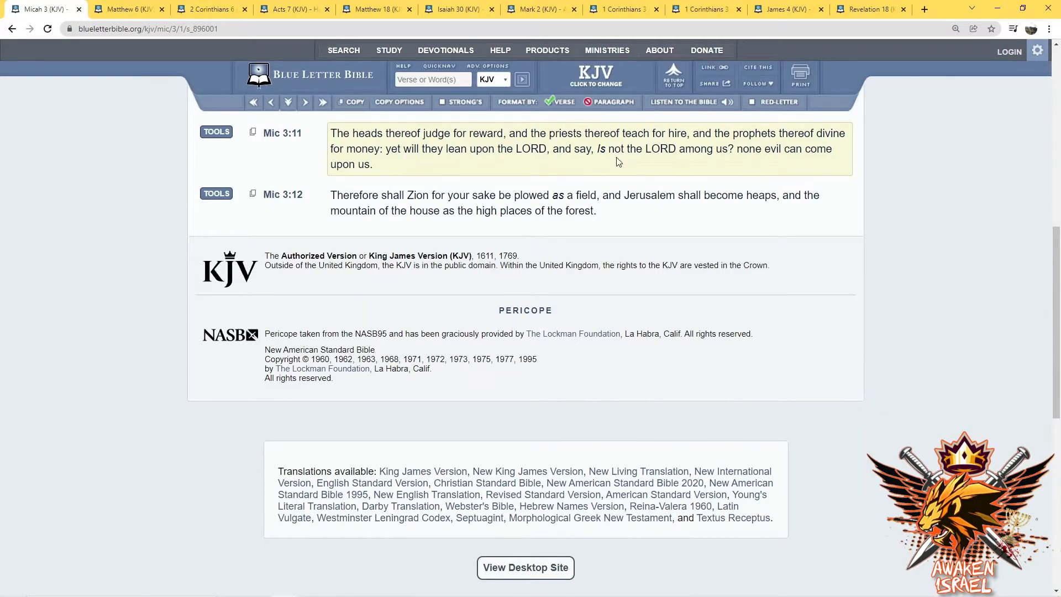
mouse_move(766, 163)
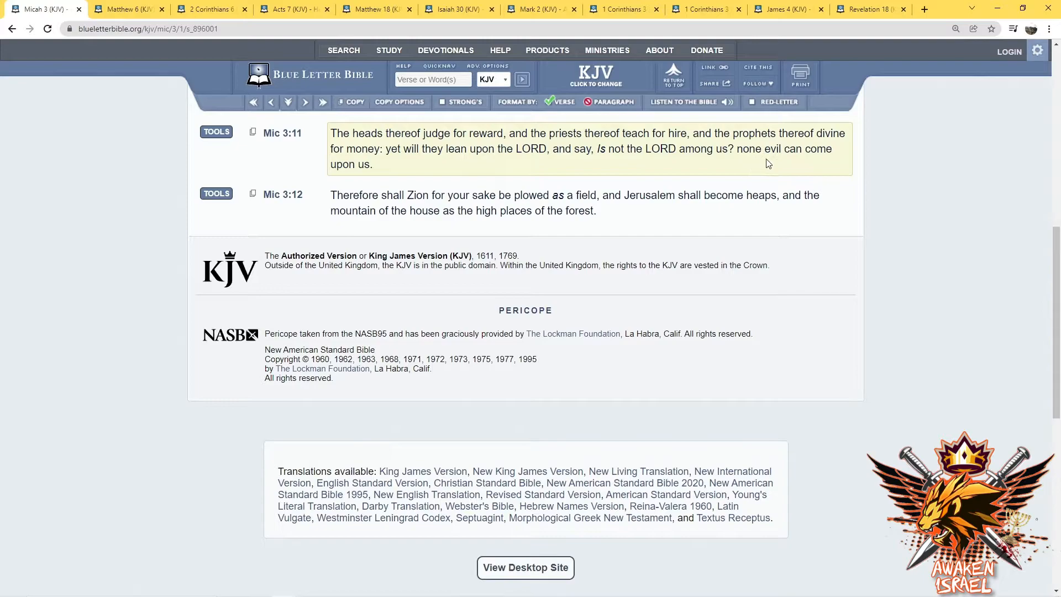
mouse_move(384, 167)
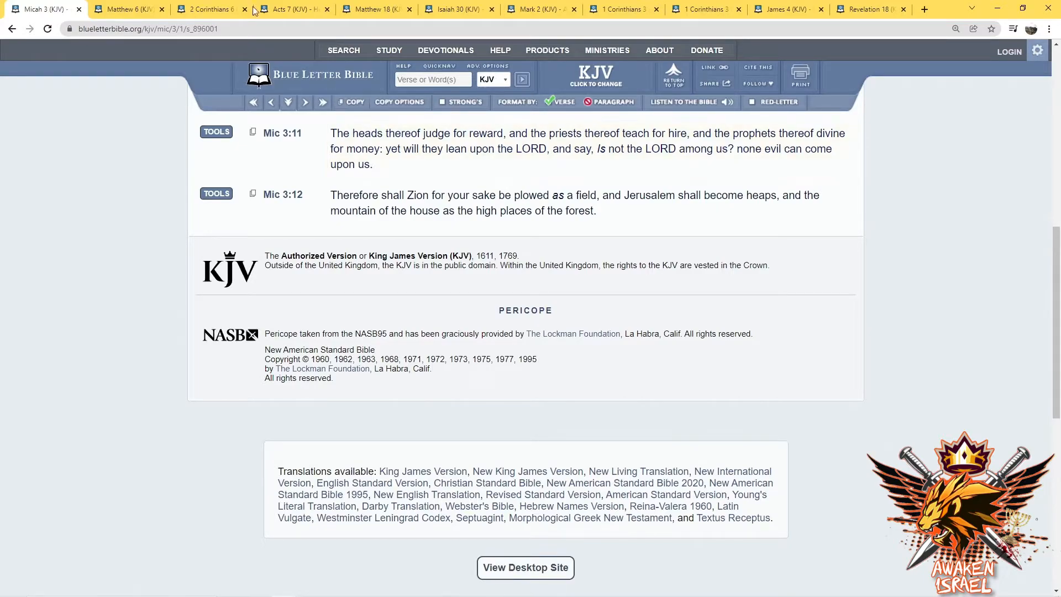
Close the Micah 3 page once verse 11 has been read
click(78, 8)
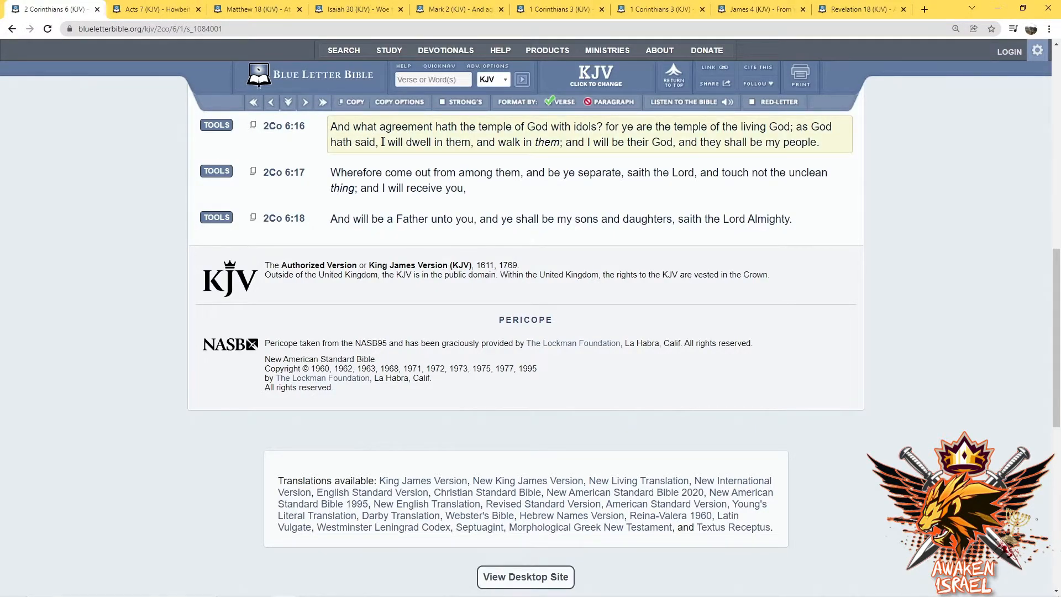
mouse_move(564, 140)
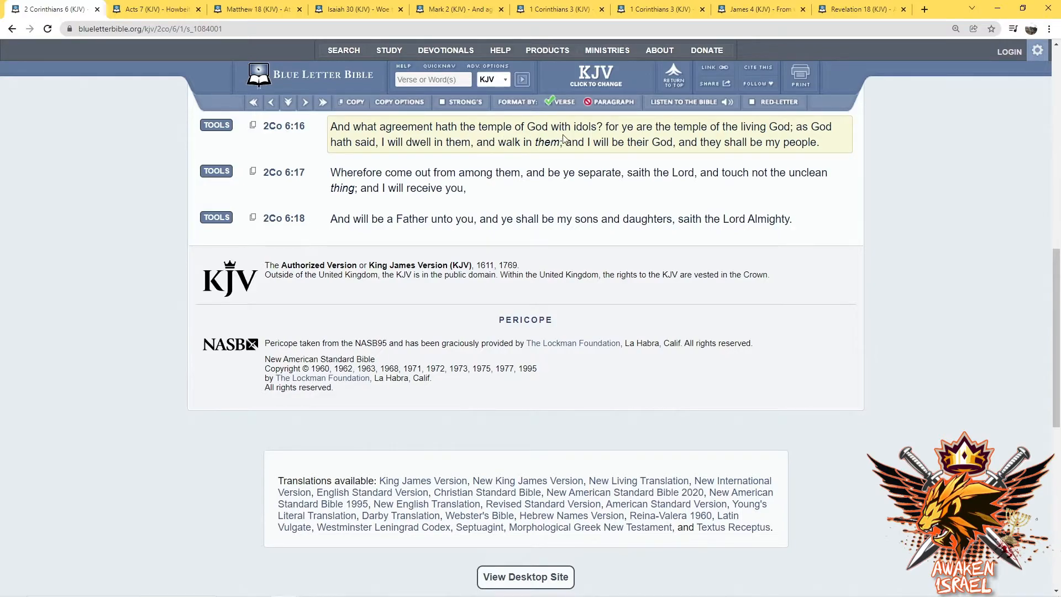
mouse_move(628, 140)
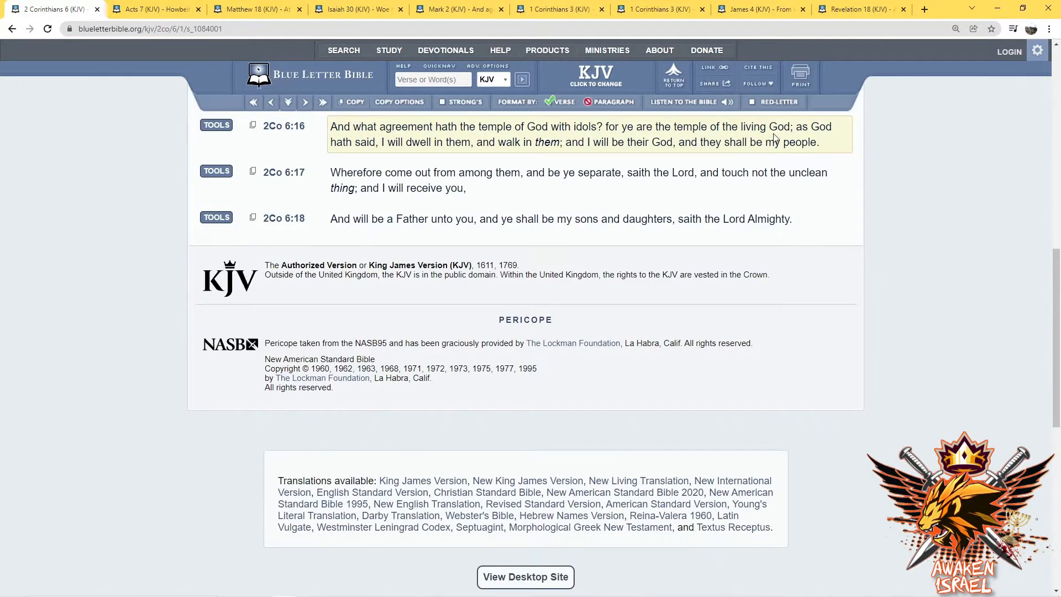
mouse_move(384, 140)
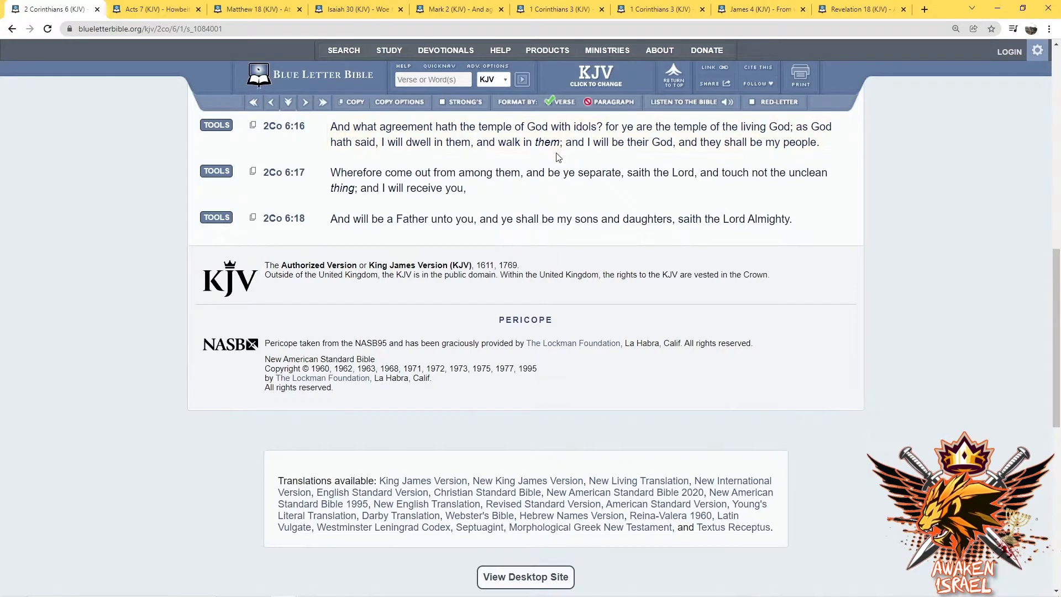
Close the 2 Corinthians 6 page, revealing Acts 7 at verses 48–49
click(575, 134)
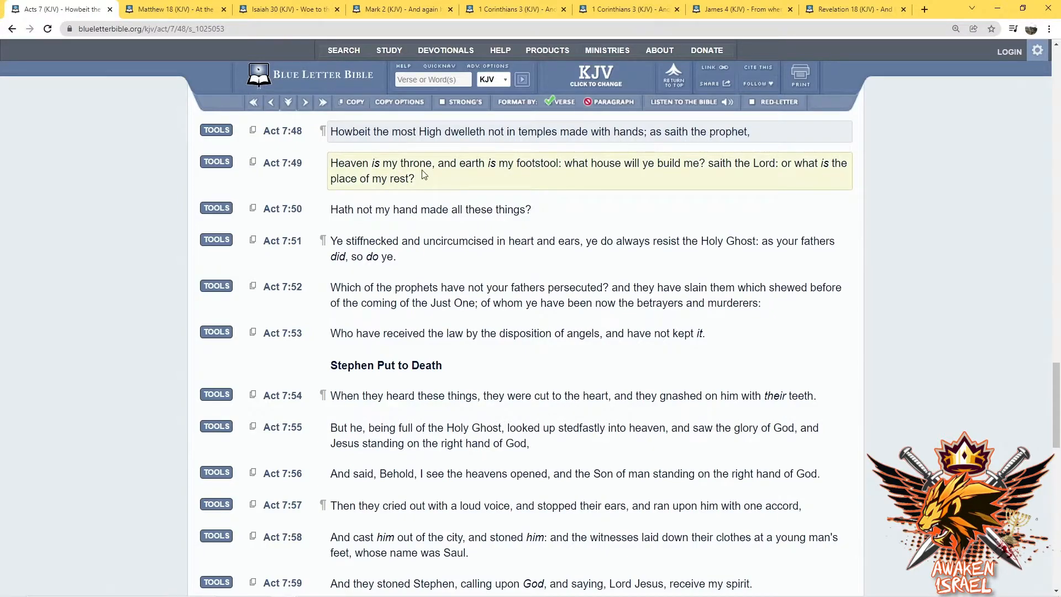
mouse_move(542, 175)
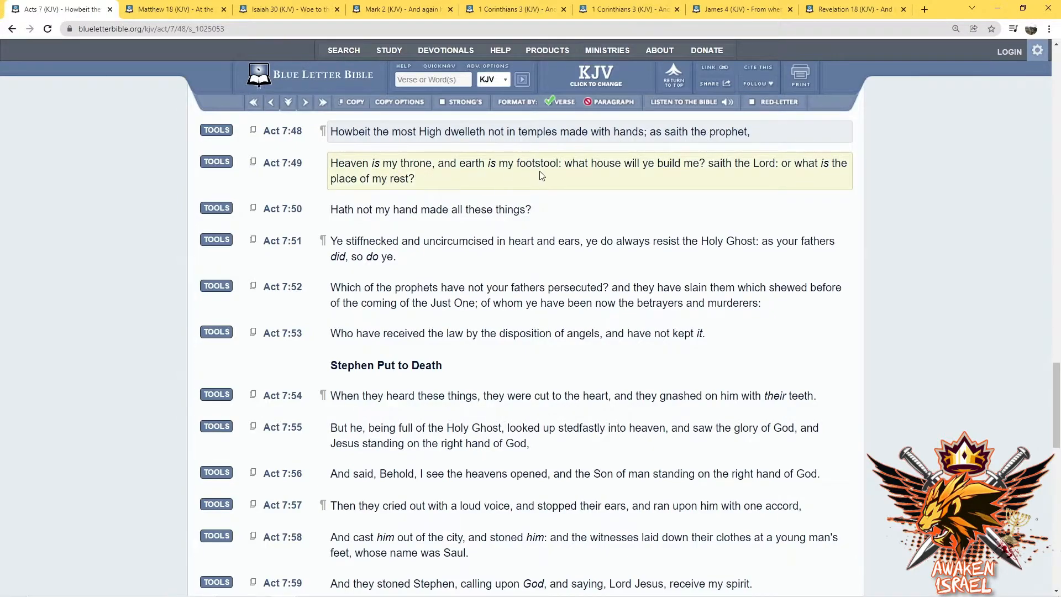
mouse_move(670, 175)
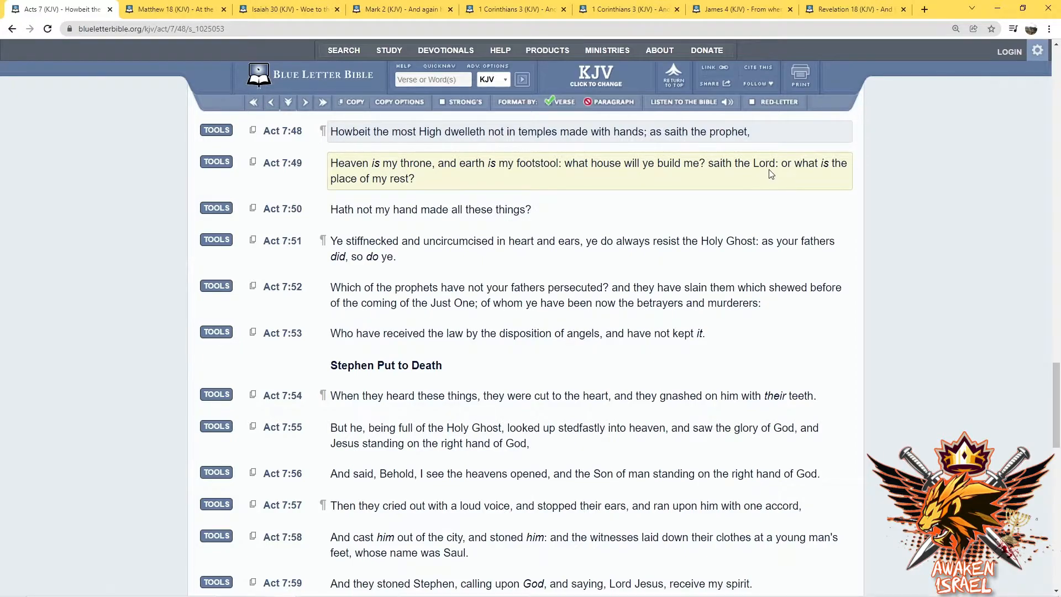
mouse_move(474, 189)
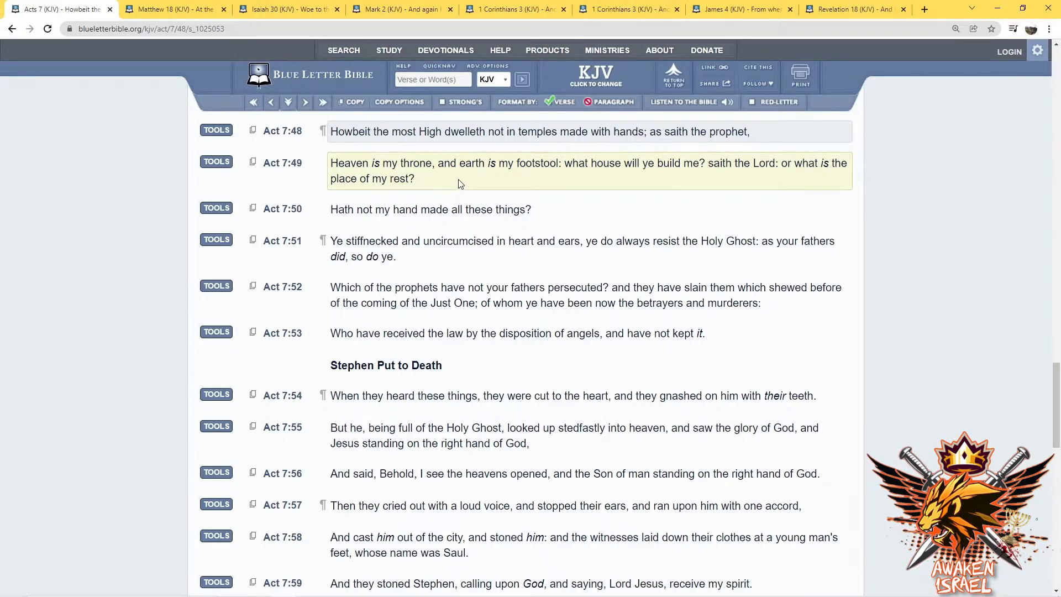
mouse_move(465, 175)
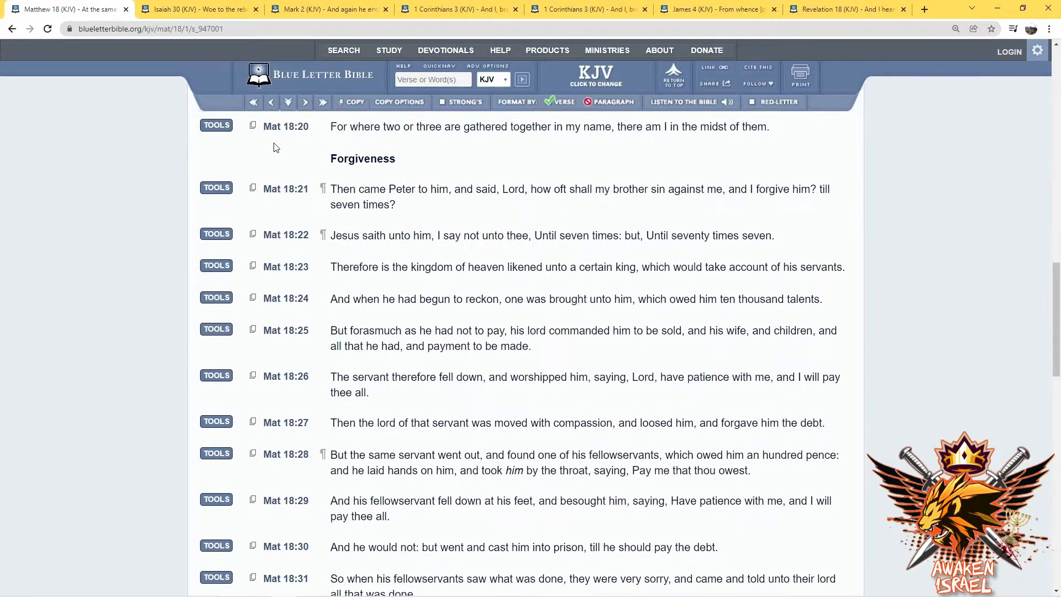
mouse_move(342, 142)
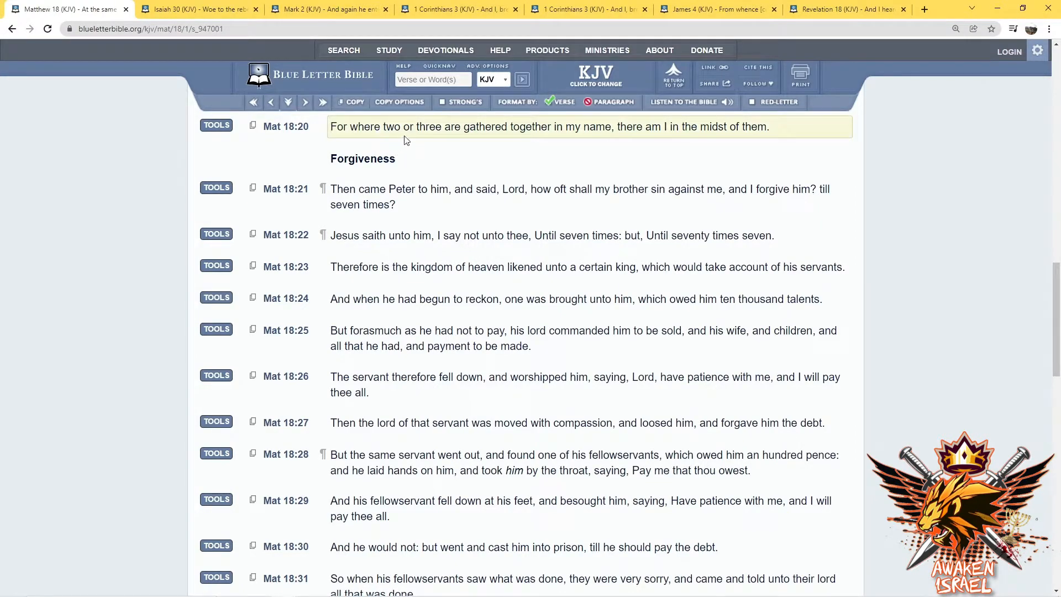
mouse_move(677, 141)
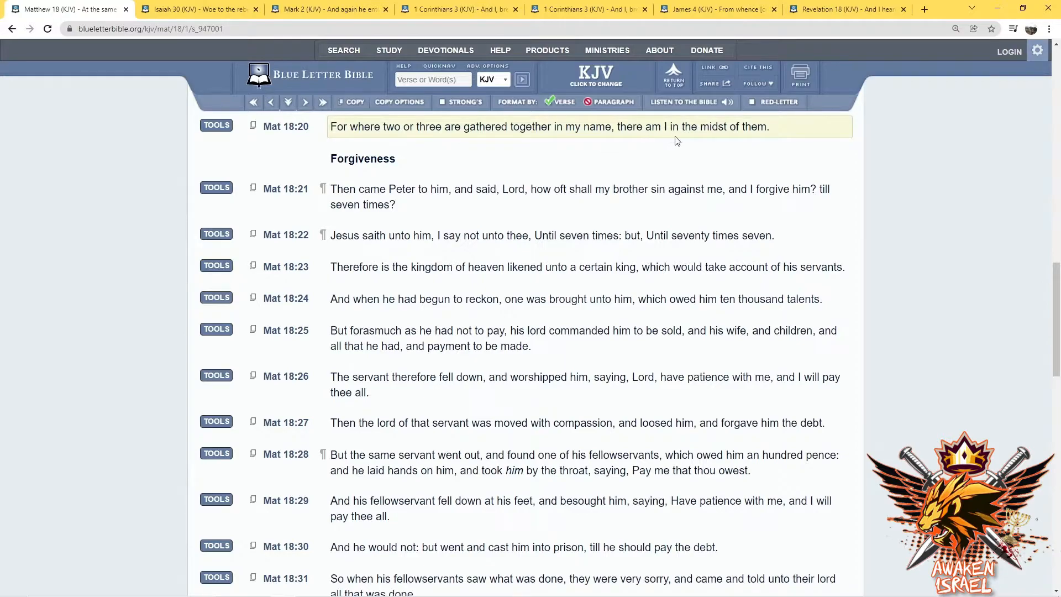
mouse_move(352, 142)
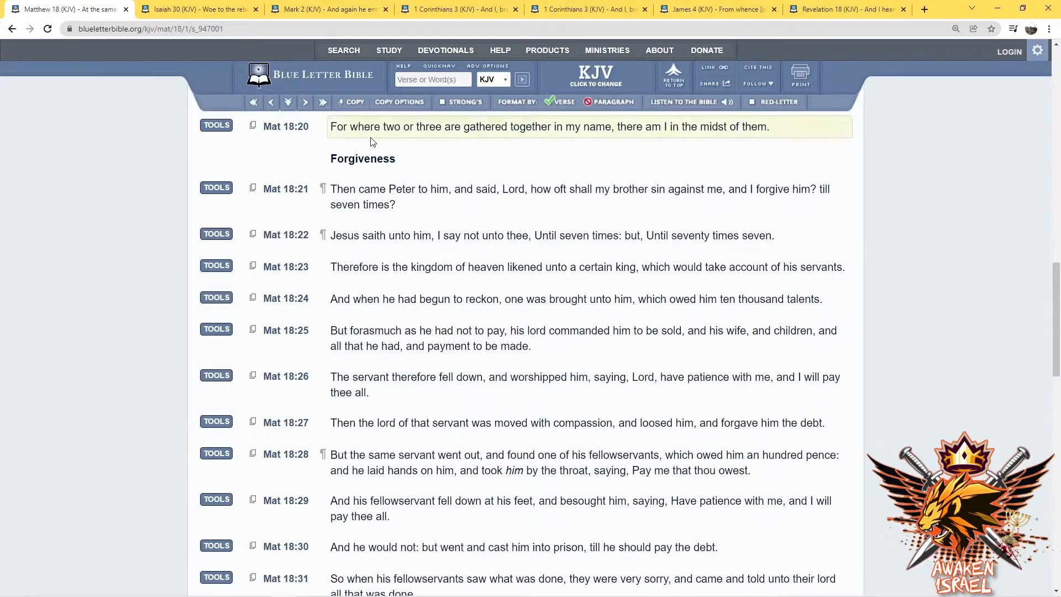
mouse_move(529, 138)
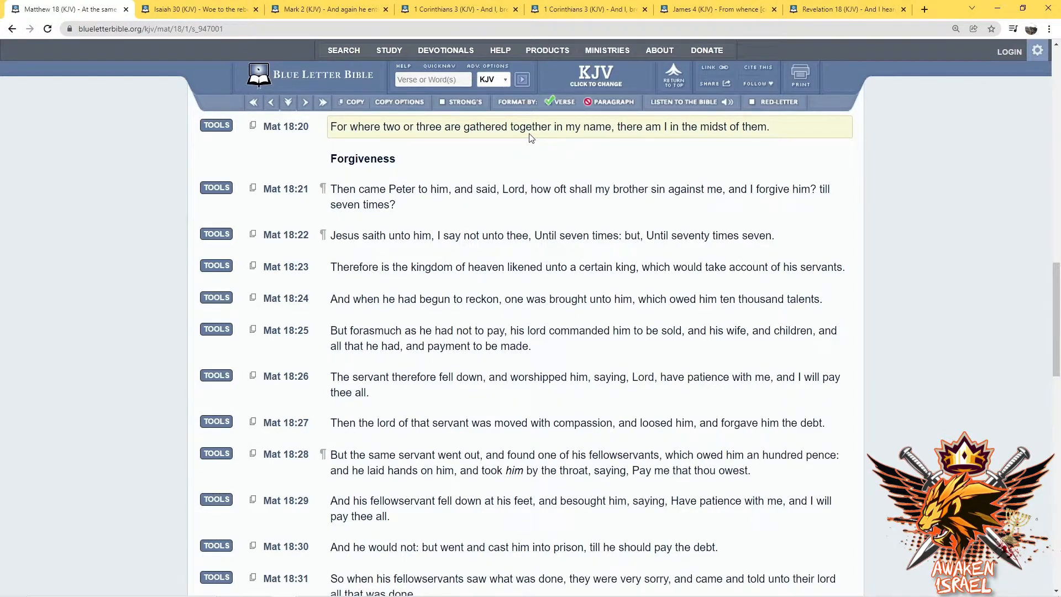
mouse_move(535, 138)
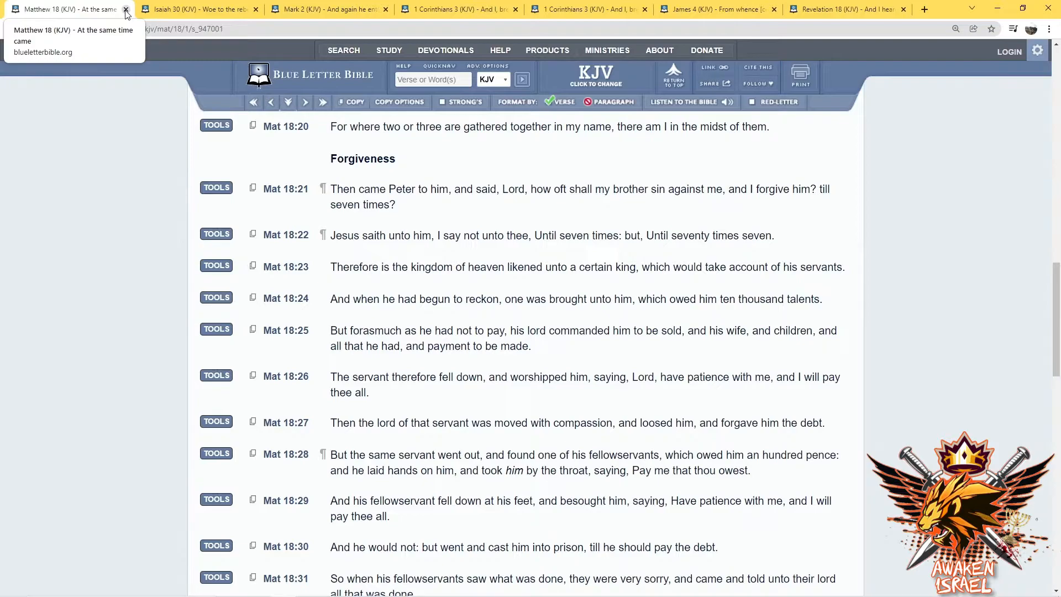
click(126, 9)
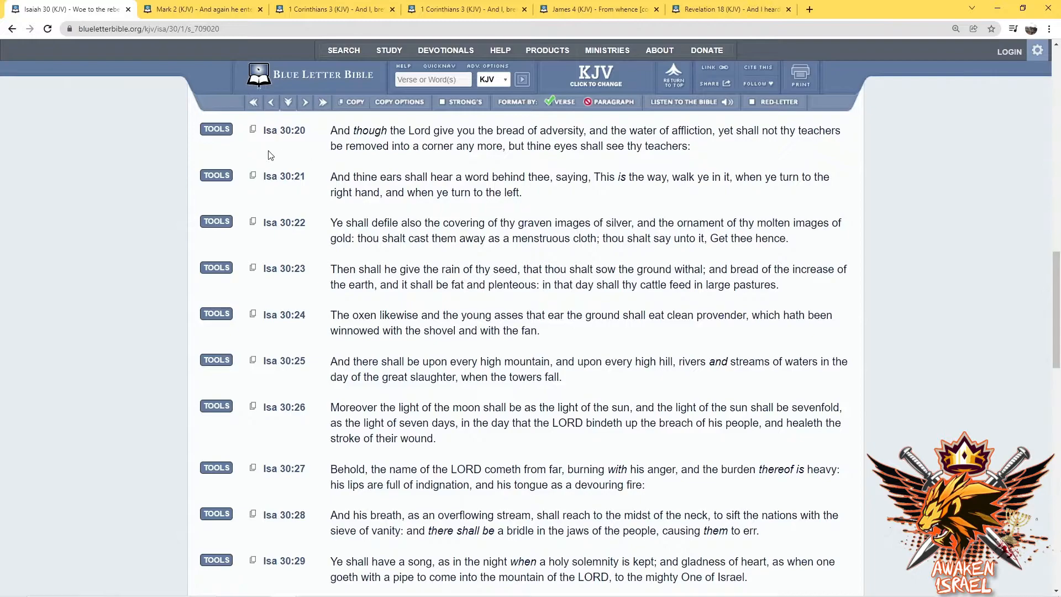
mouse_move(172, 162)
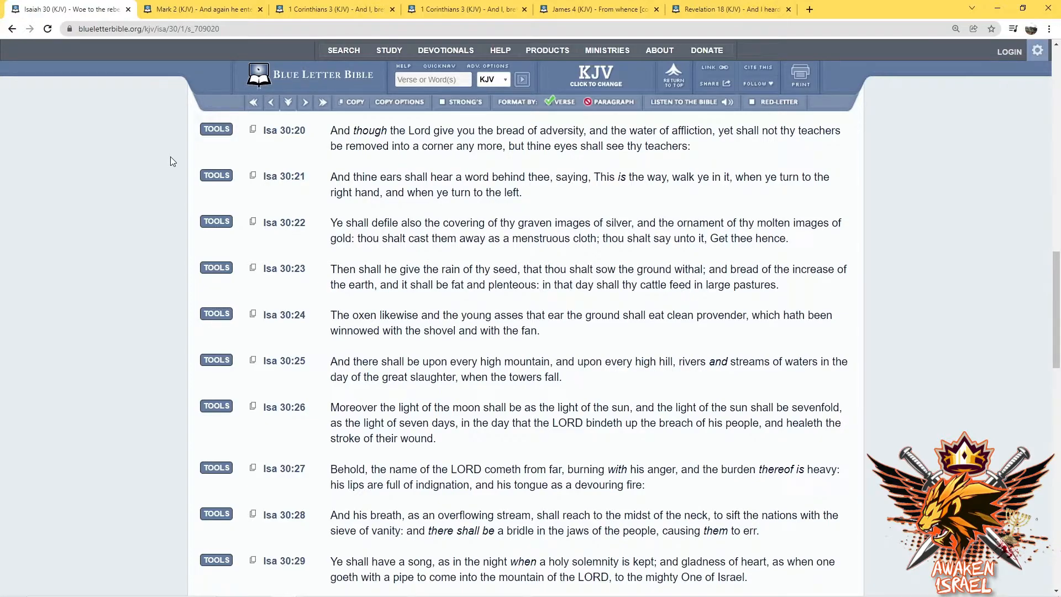
click(217, 175)
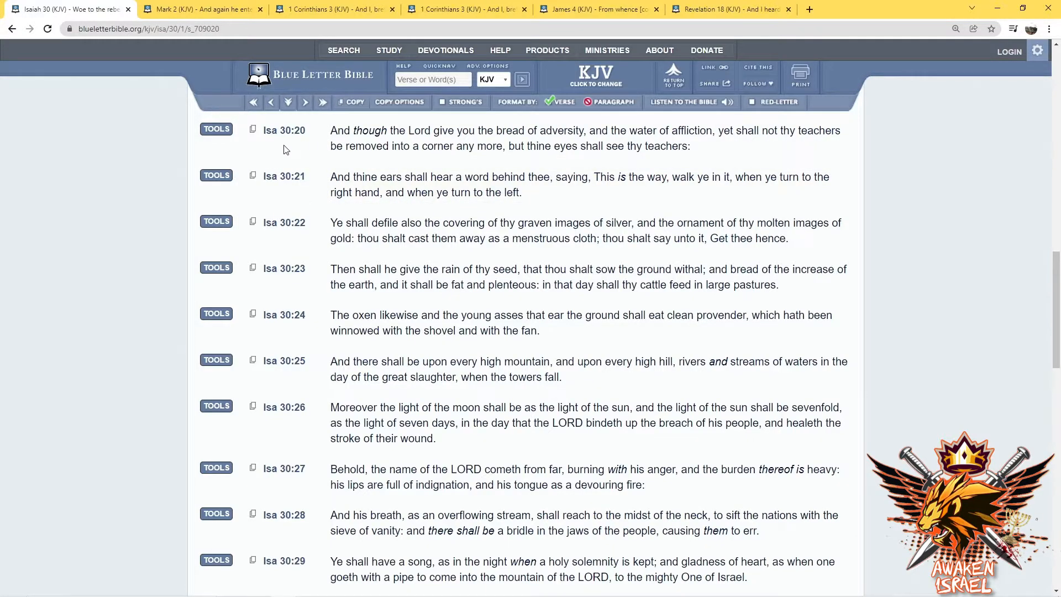
mouse_move(305, 148)
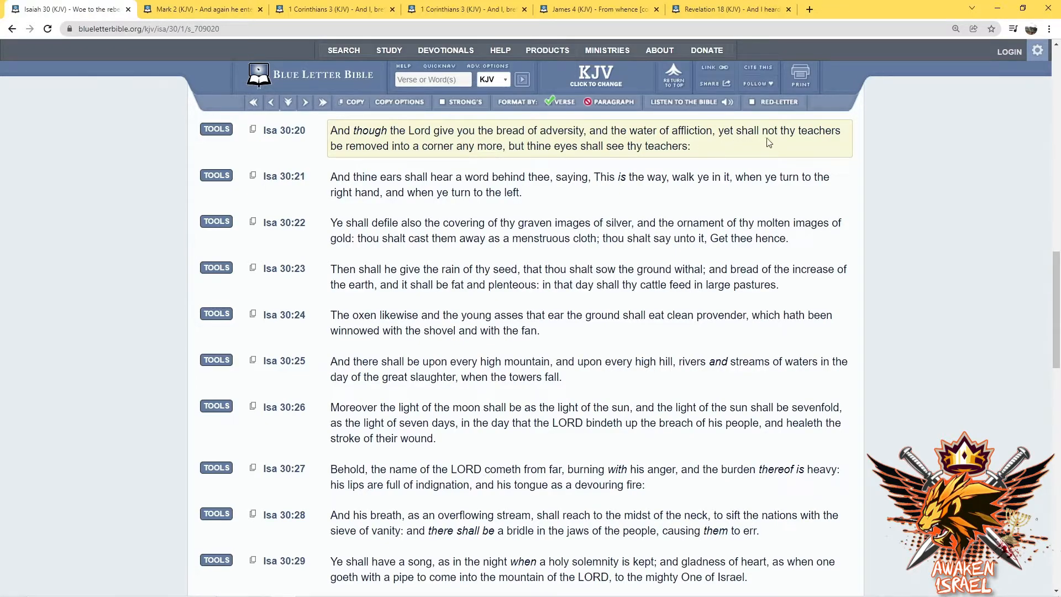
mouse_move(383, 157)
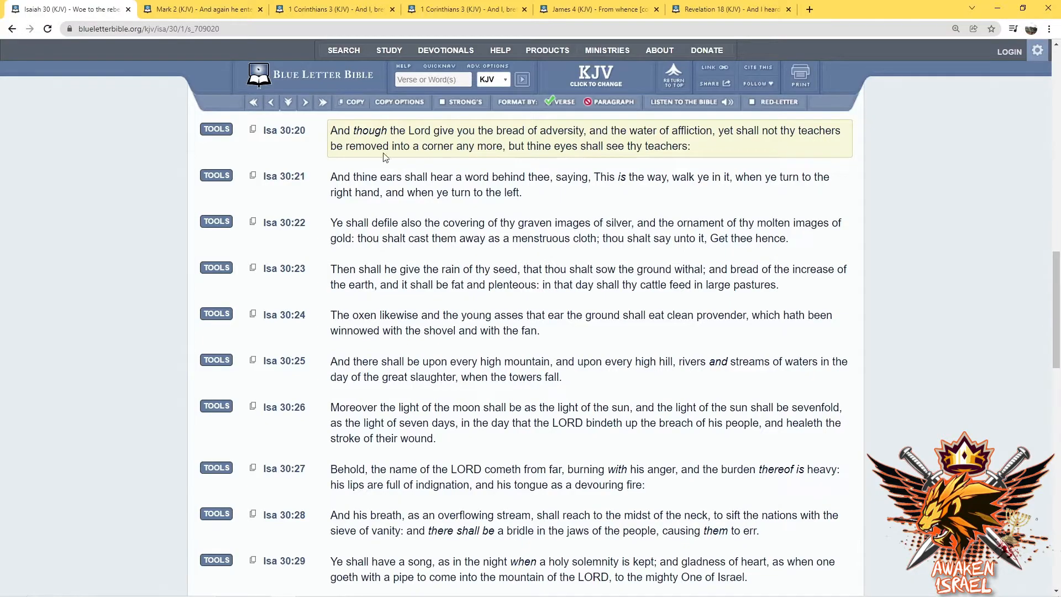
mouse_move(502, 157)
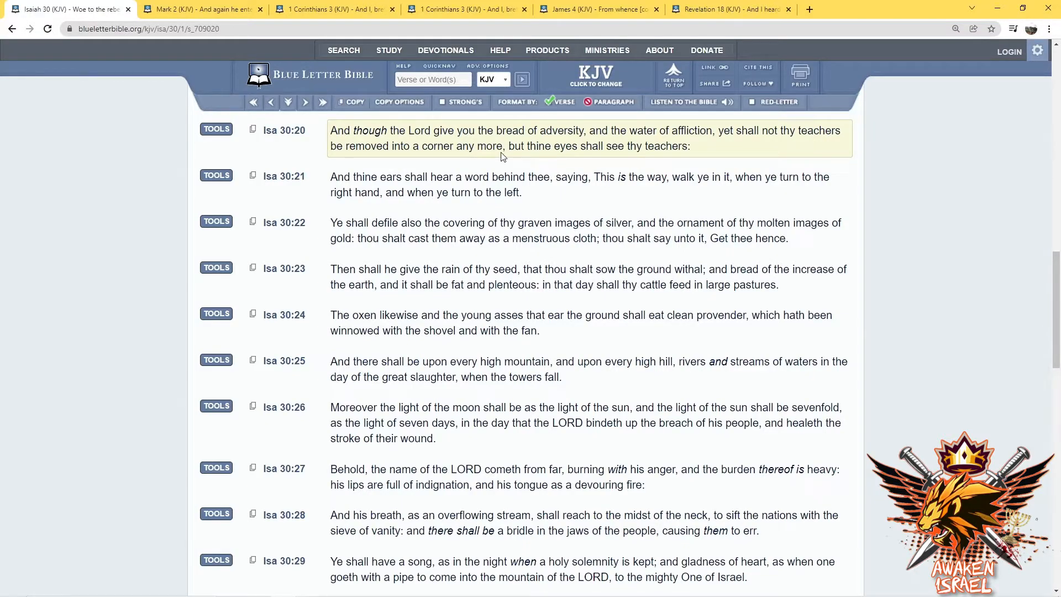
mouse_move(600, 156)
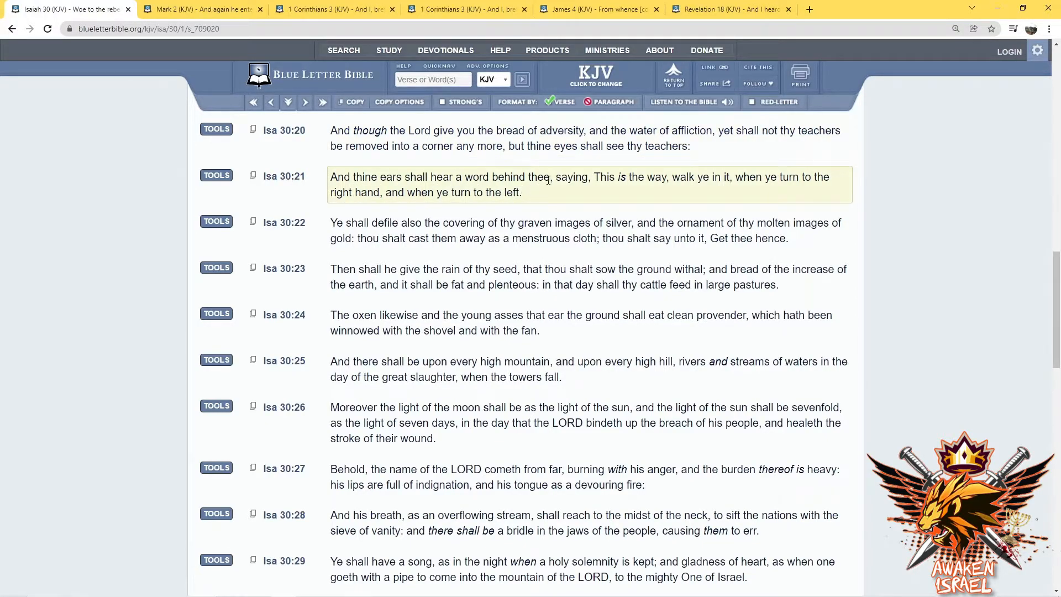
mouse_move(660, 198)
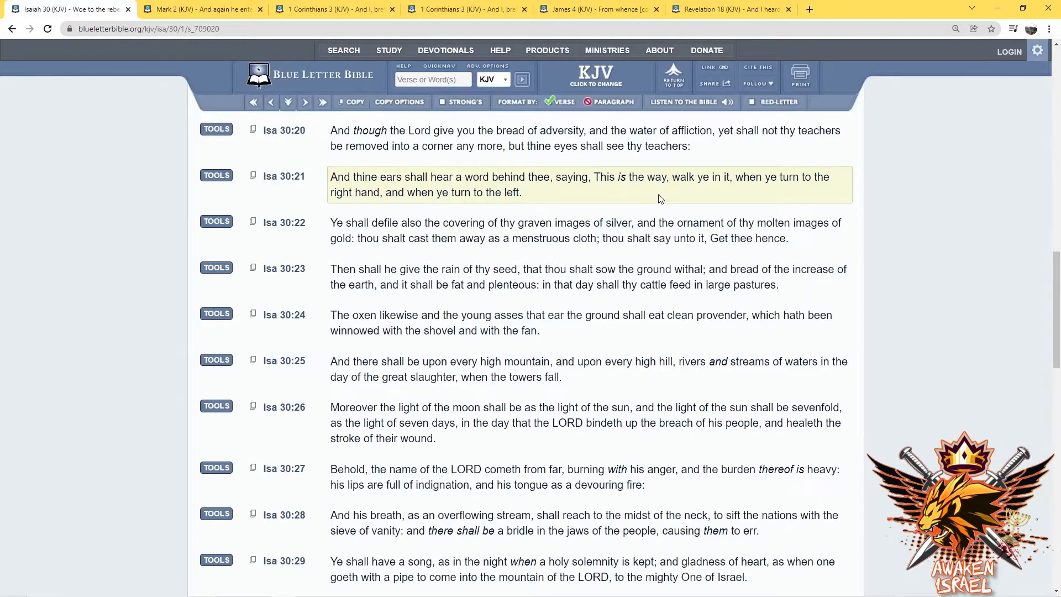
mouse_move(767, 190)
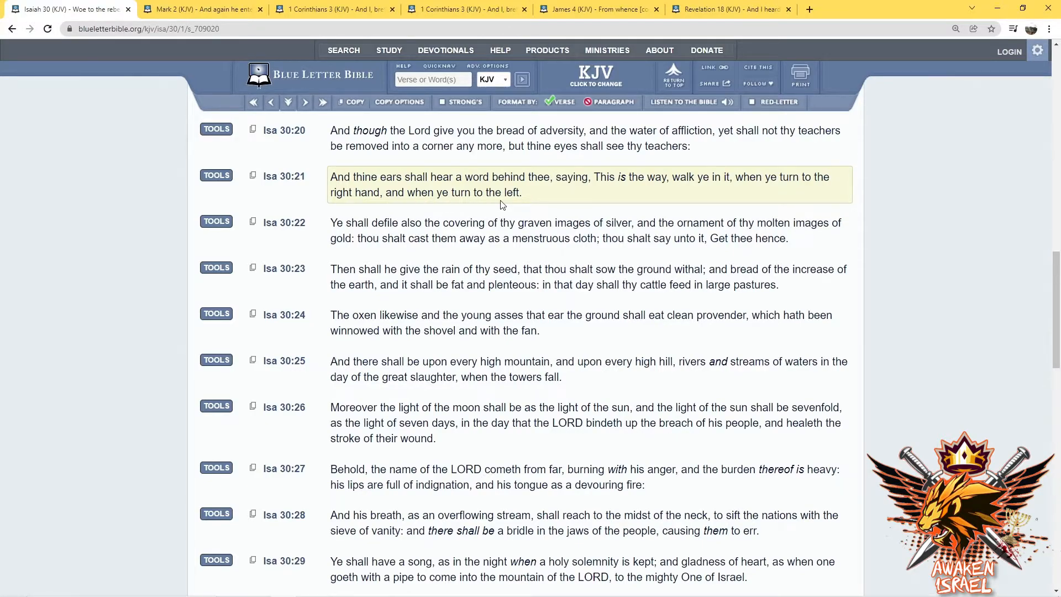
mouse_move(548, 205)
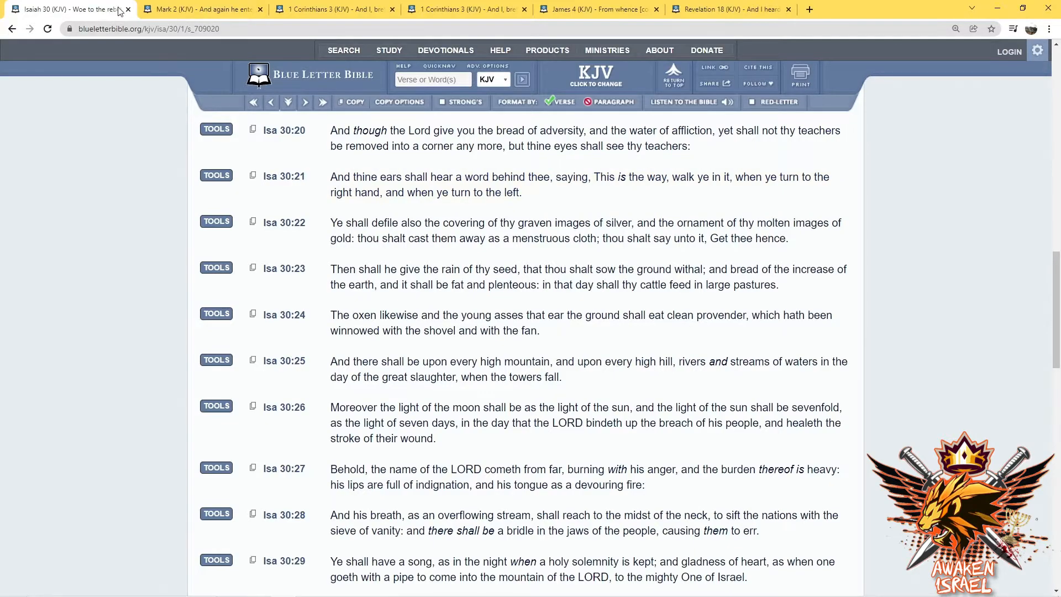
Close the Isaiah 30 tab and select a word in Mark 2:17 while reading
click(127, 9)
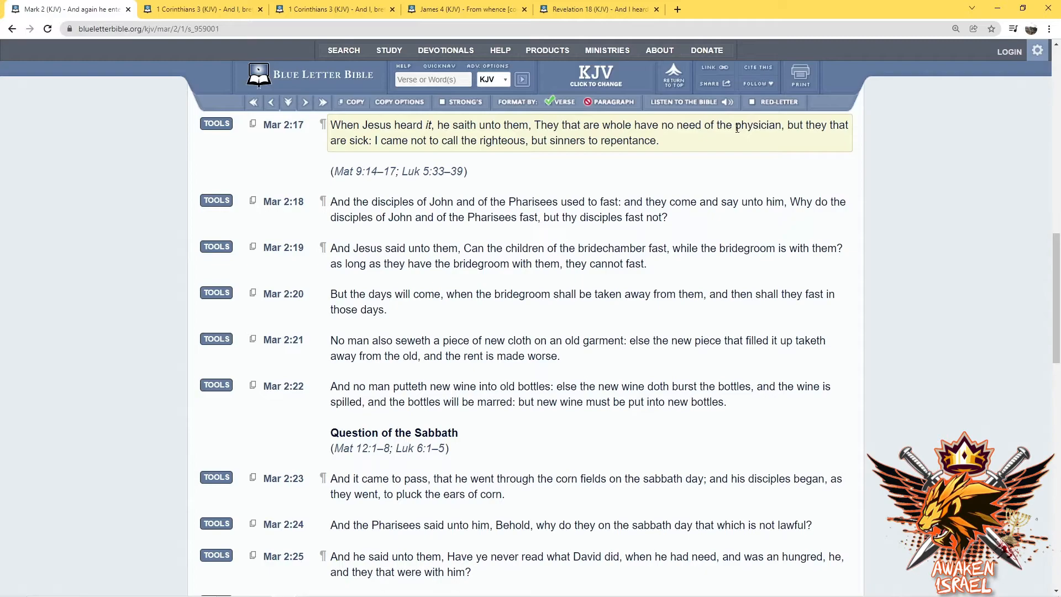
double_click(756, 124)
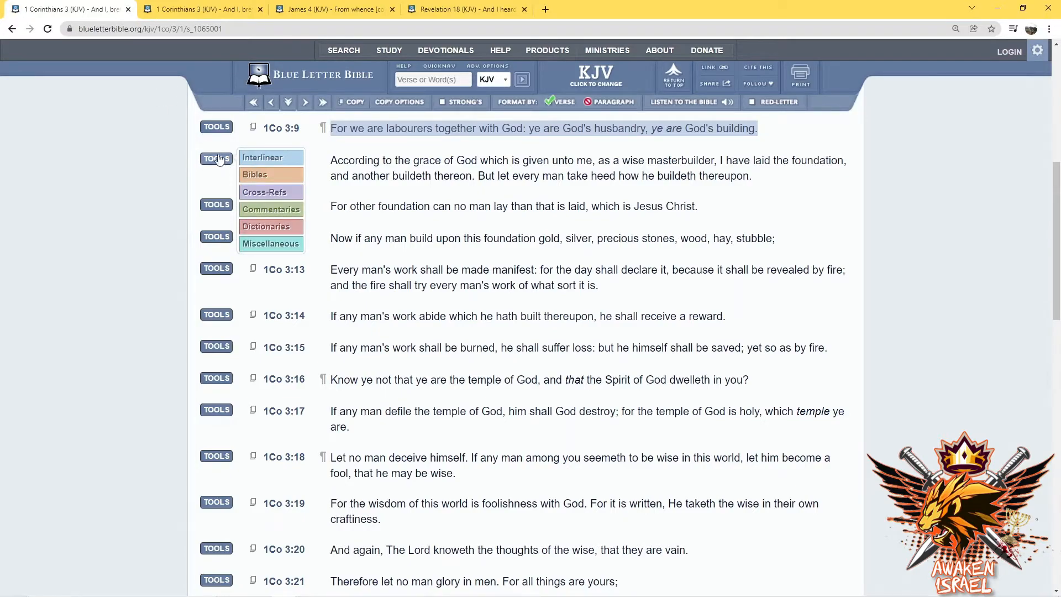
Clear the 1 Corinthians 3:9 selection and drag-highlight text in verse 16
click(216, 158)
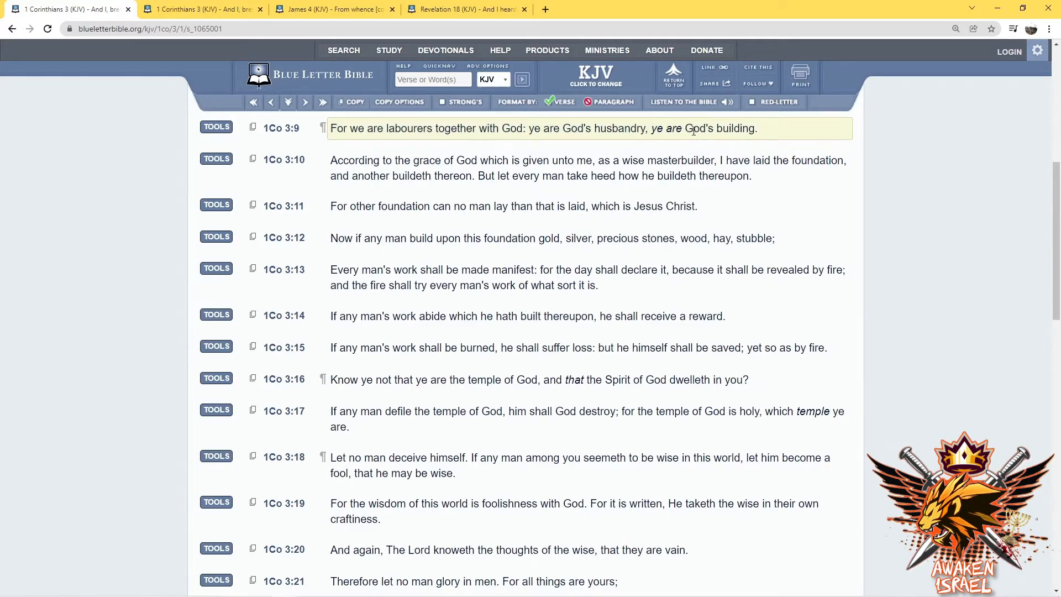
drag(685, 128, 756, 128)
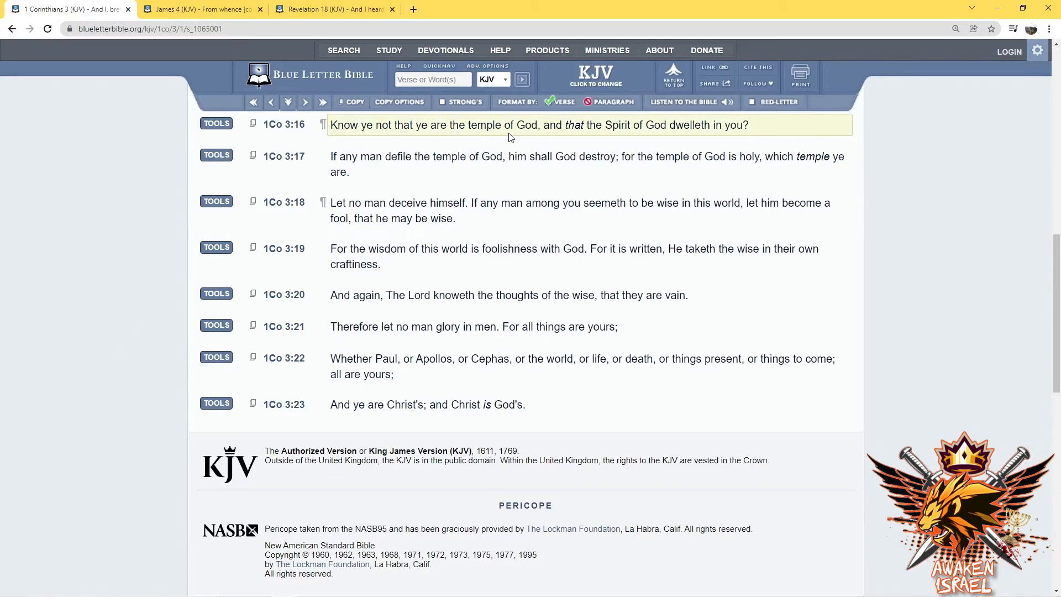
mouse_move(647, 138)
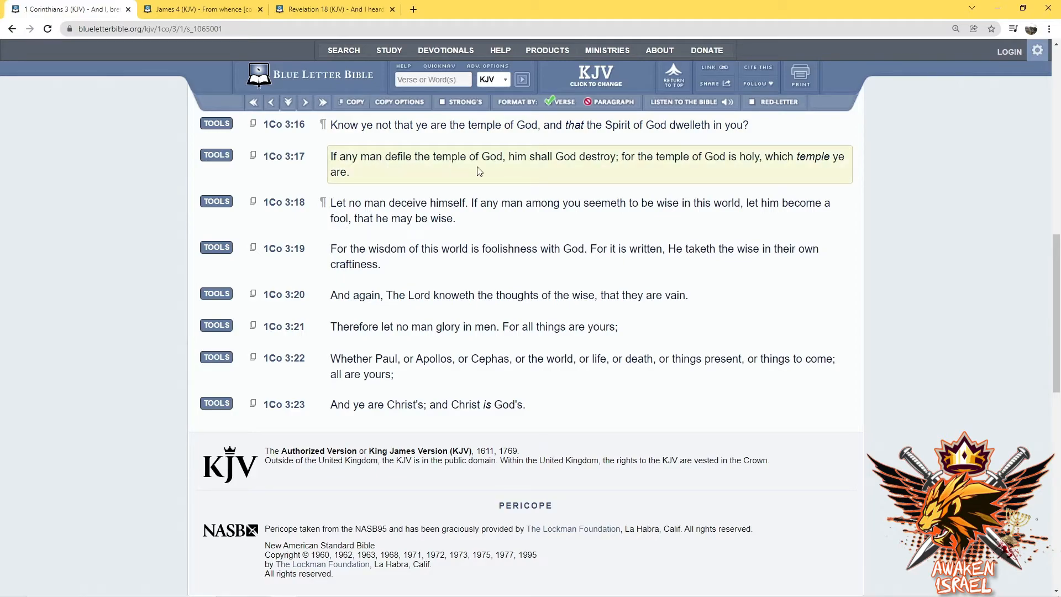
mouse_move(586, 171)
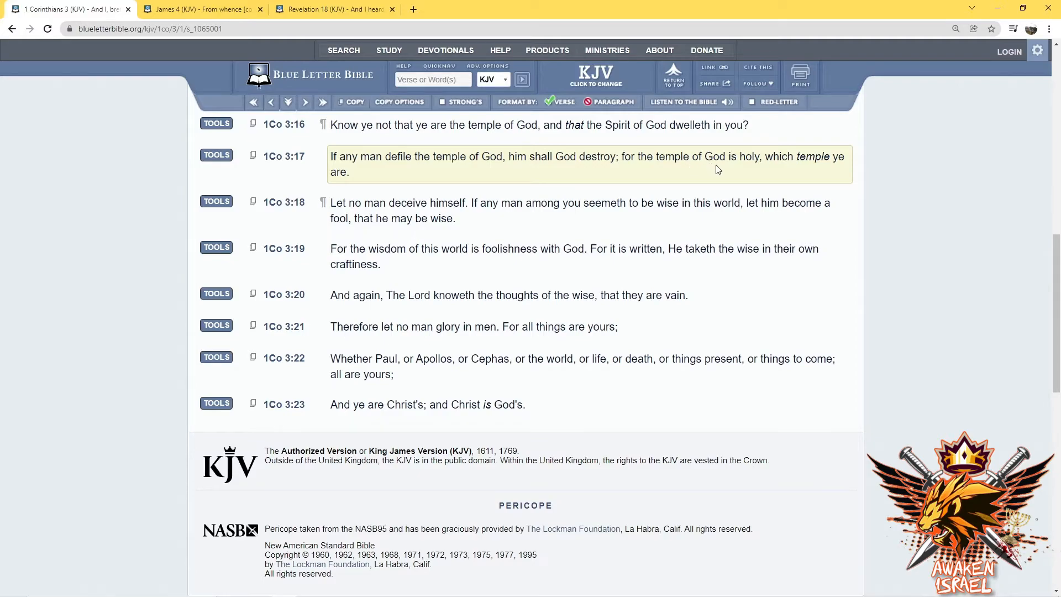
mouse_move(826, 172)
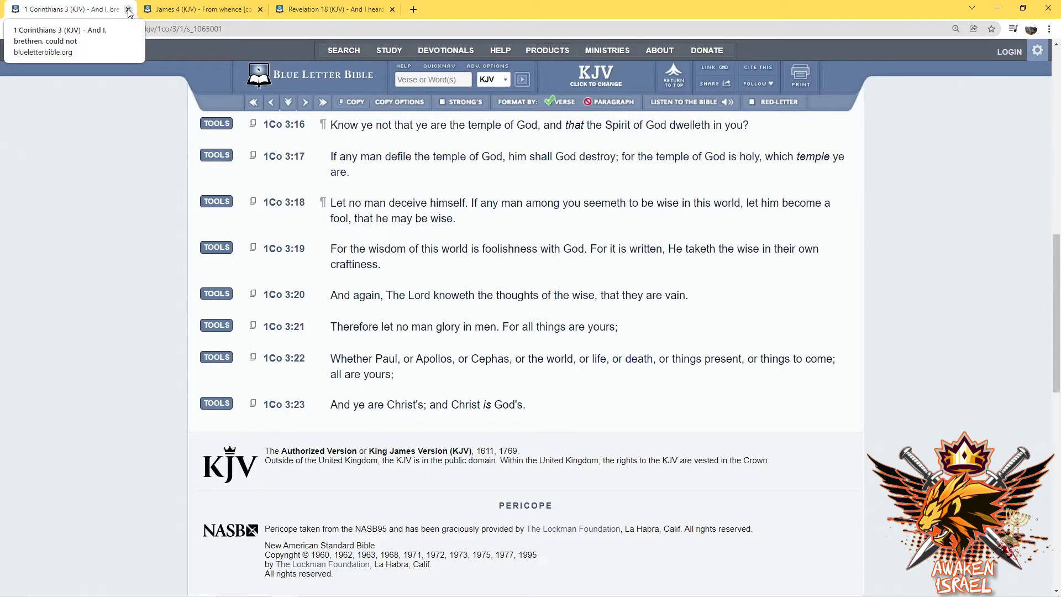
Close the remaining 1 Corinthians 3 tab, bringing James 4:8 forward
click(128, 9)
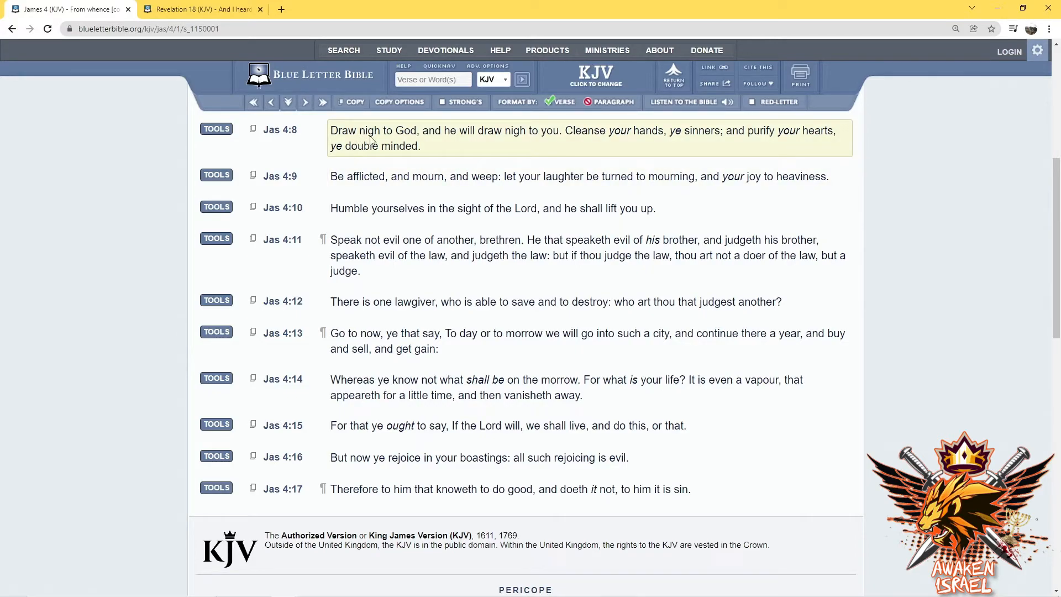
mouse_move(516, 147)
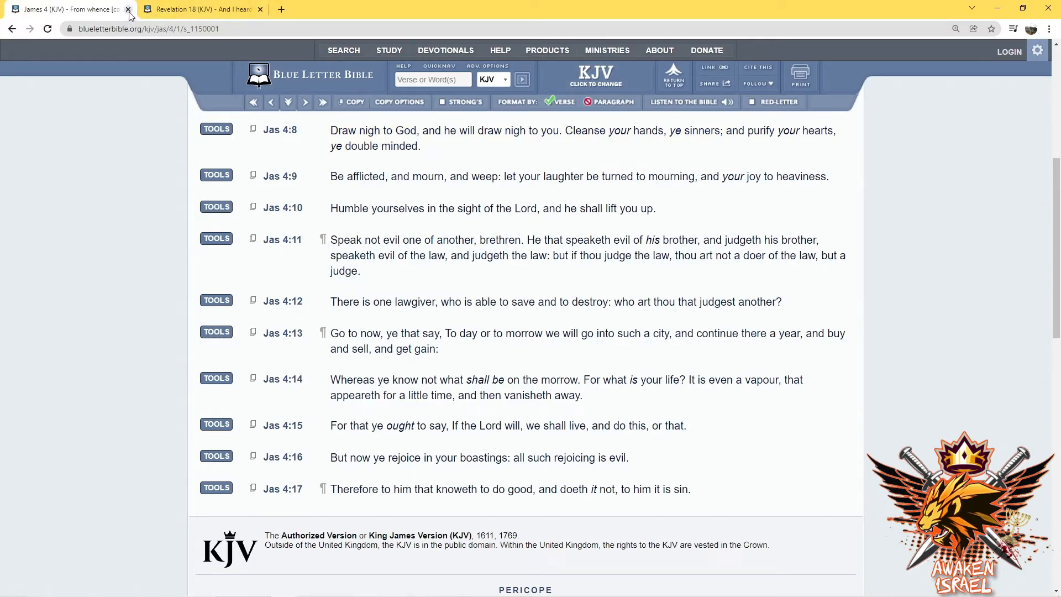
mouse_move(64, 9)
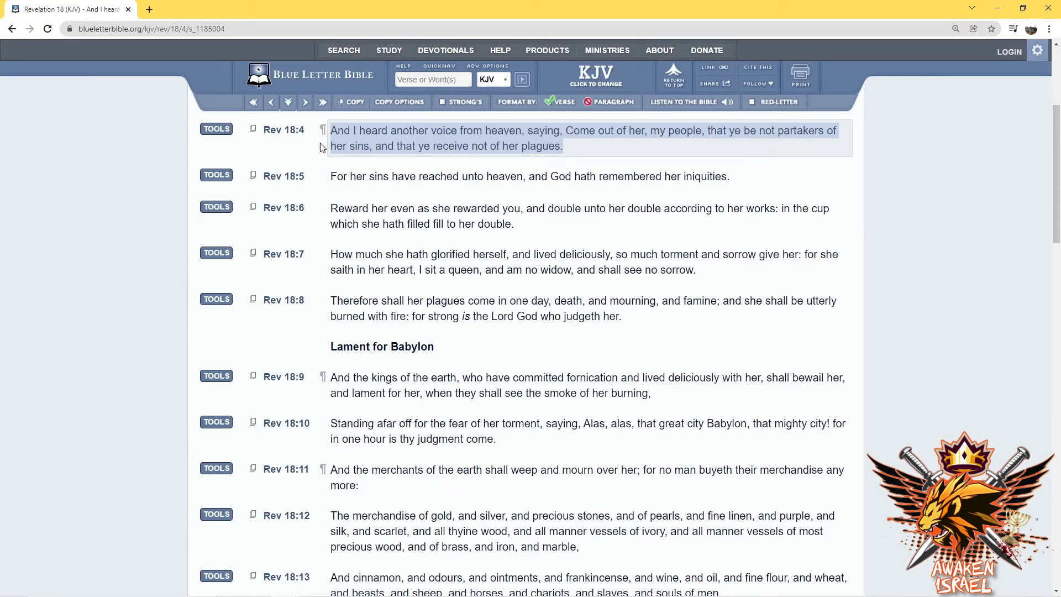
mouse_move(332, 142)
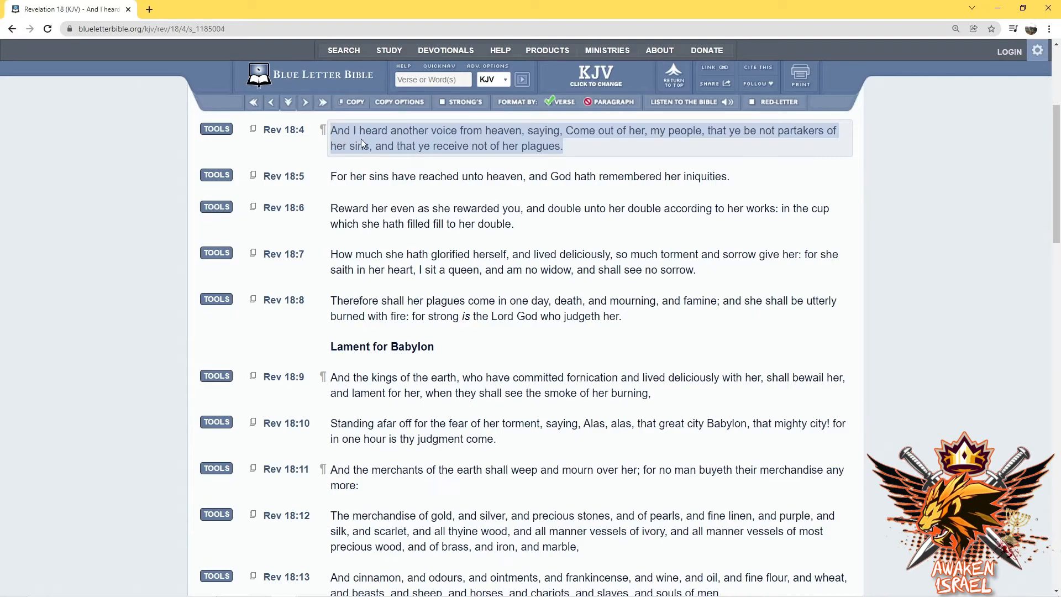
mouse_move(356, 142)
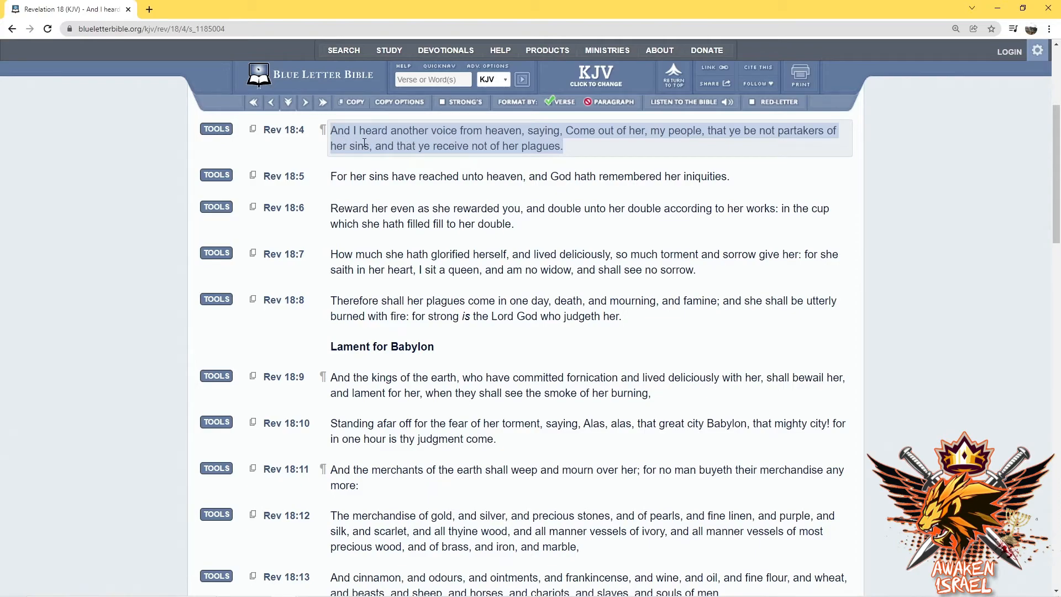
Clear the selection from Revelation 18:4 to read it
click(346, 133)
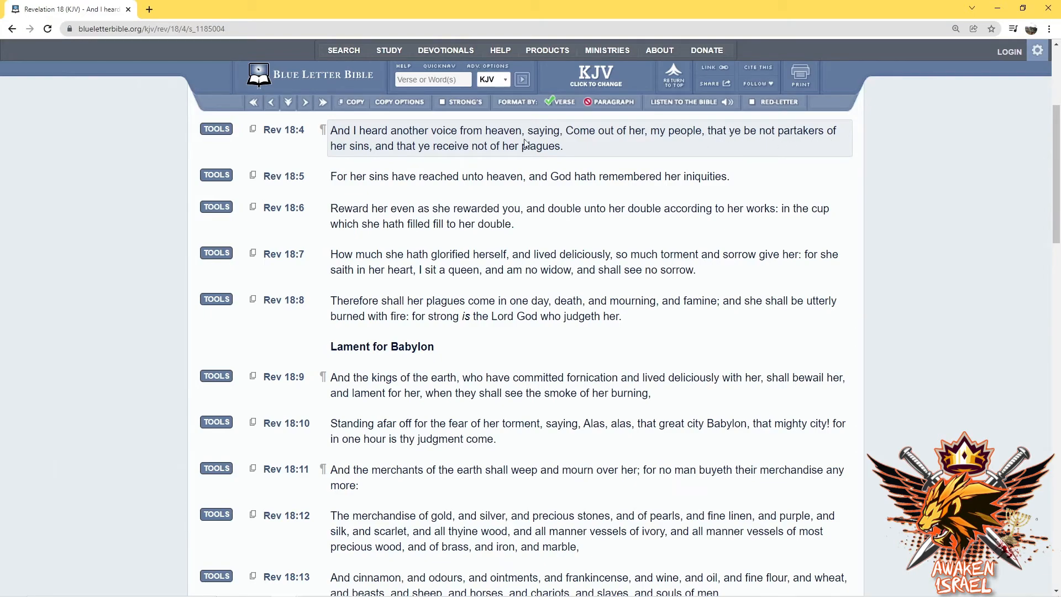
mouse_move(453, 160)
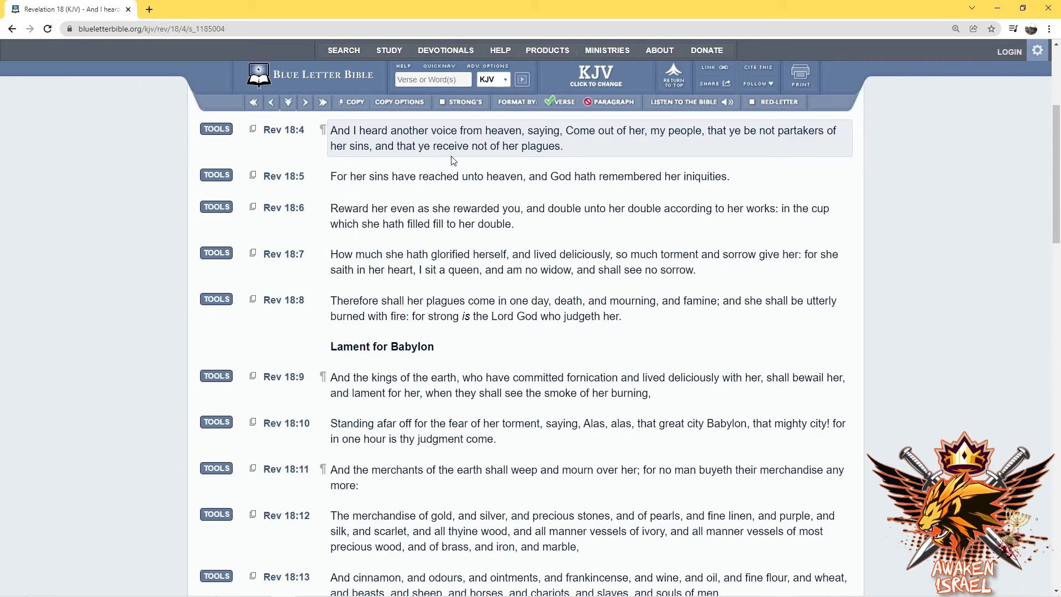
mouse_move(542, 150)
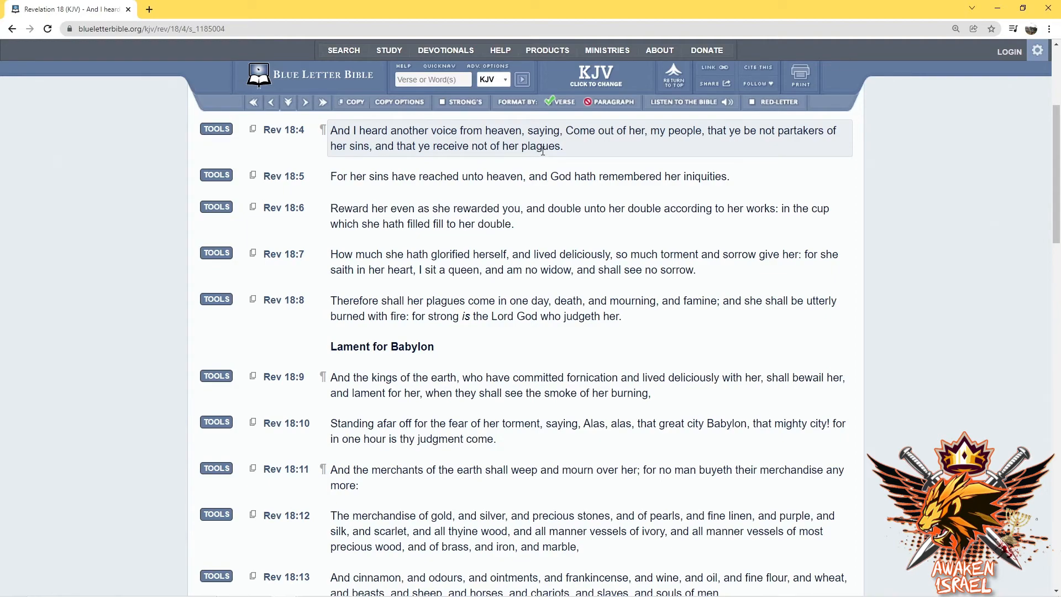
mouse_move(548, 157)
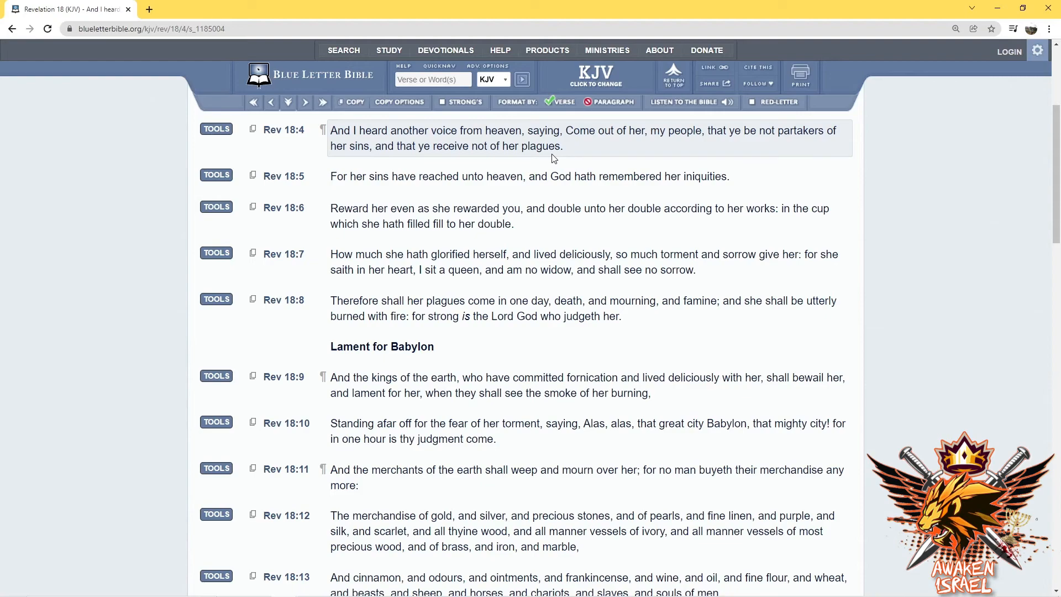
mouse_move(549, 154)
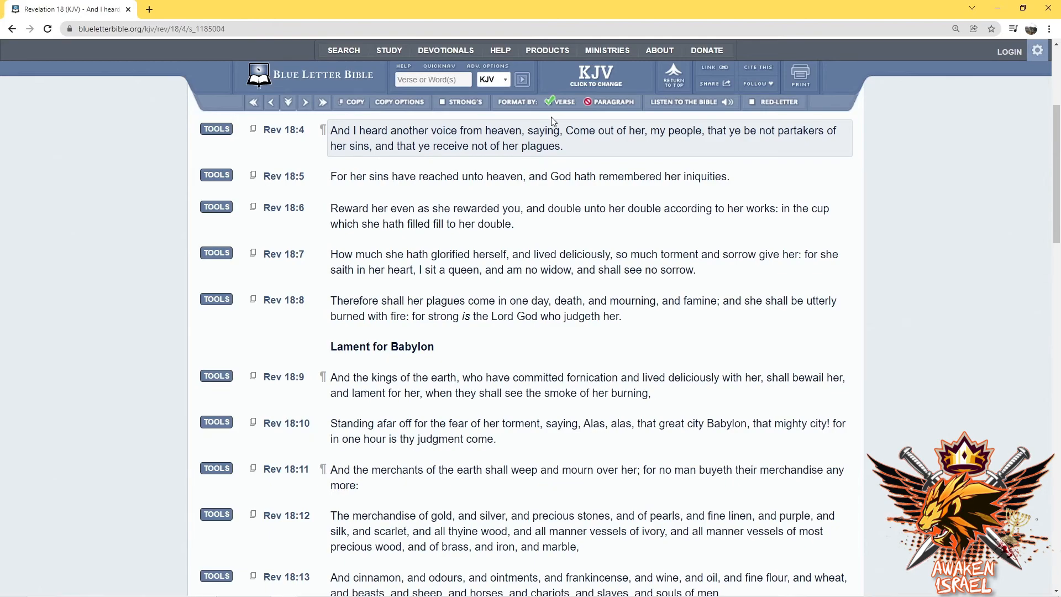
mouse_move(522, 127)
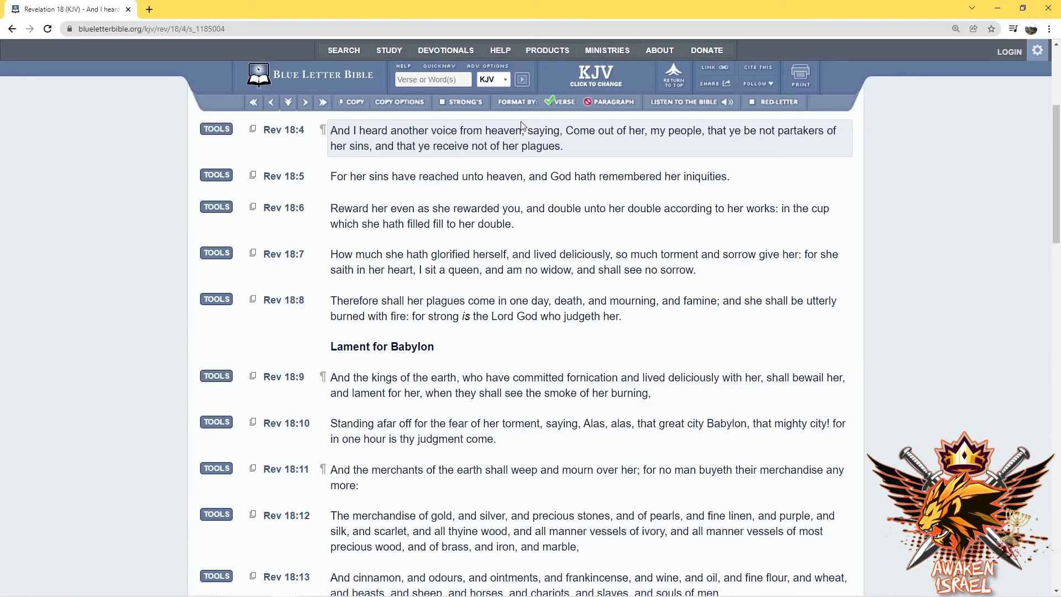